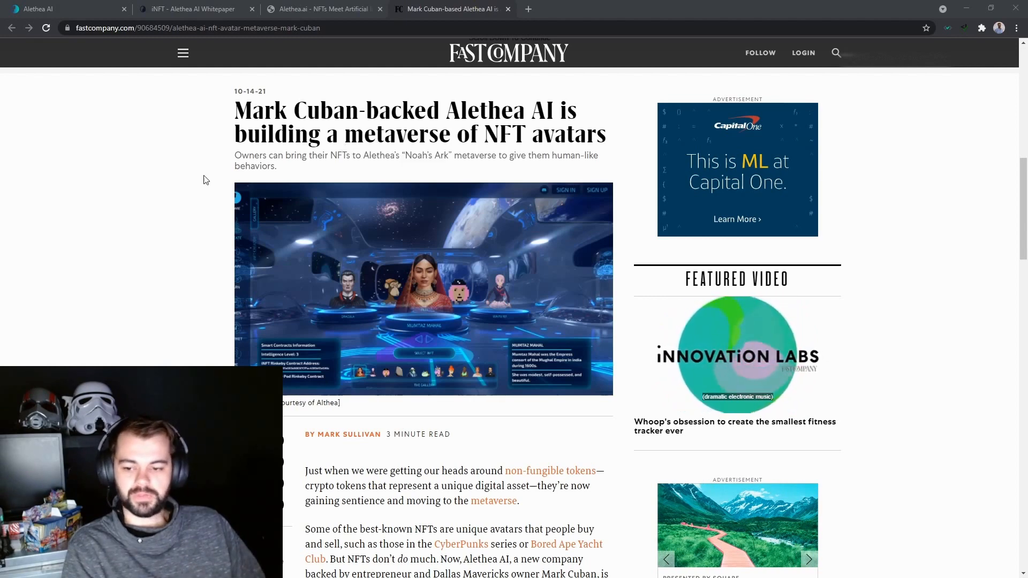
Step: Scroll the current page, then bring up the zombie.wtf TikTok video on intelligent NFTs
scroll(down, 3)
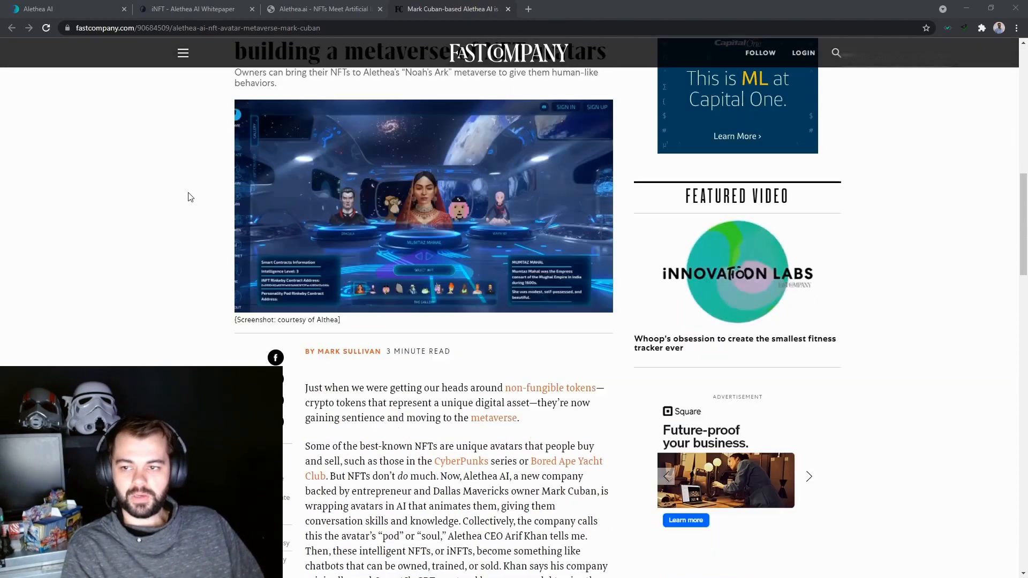
scroll(down, 3)
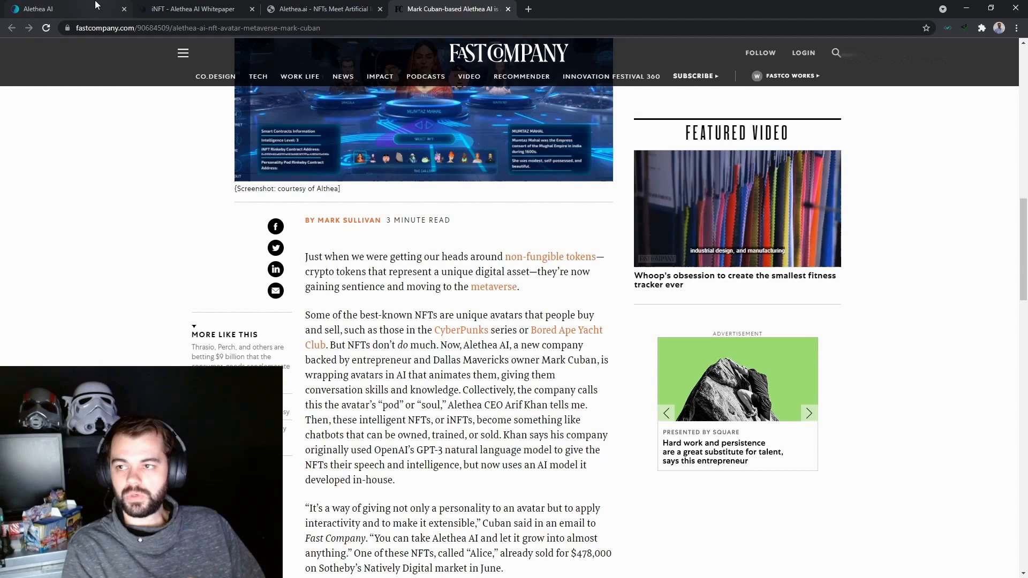
click(40, 8)
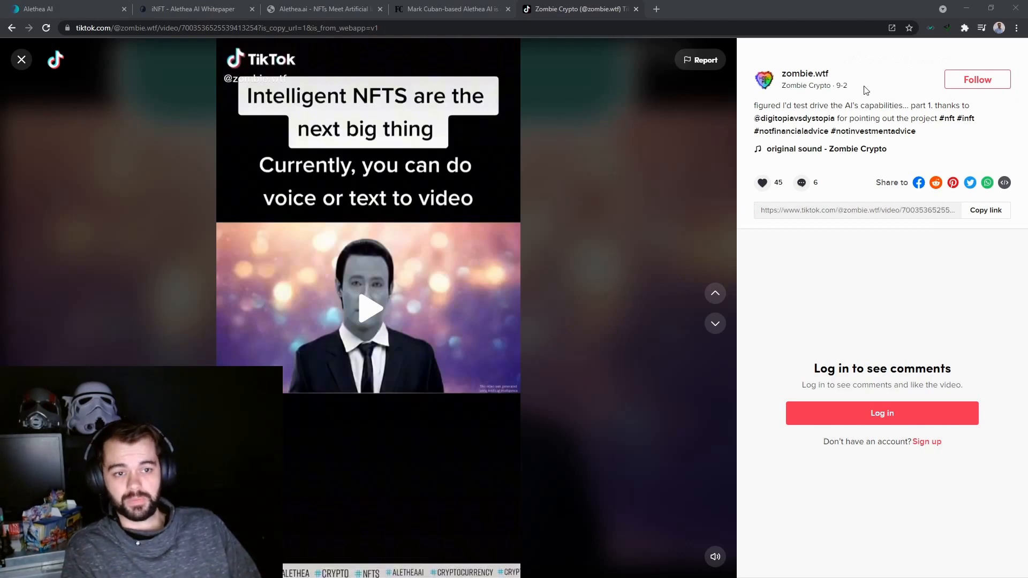
mouse_move(804, 74)
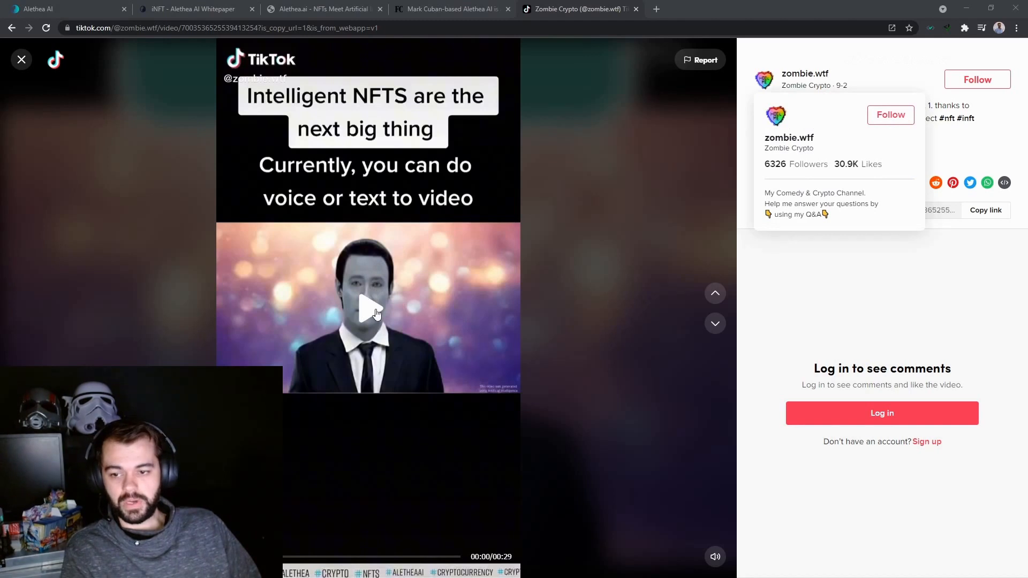
mouse_move(367, 303)
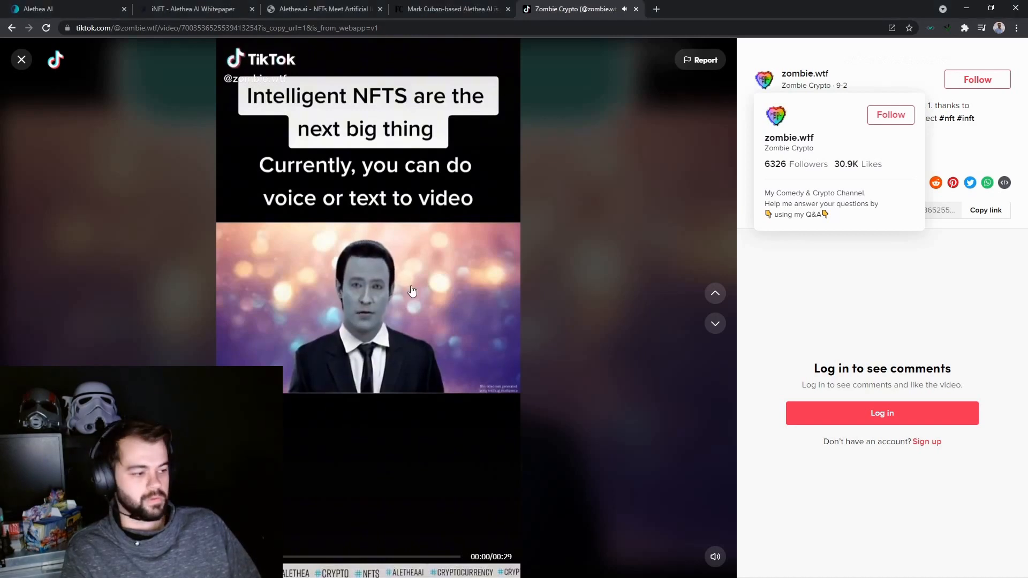
mouse_move(404, 320)
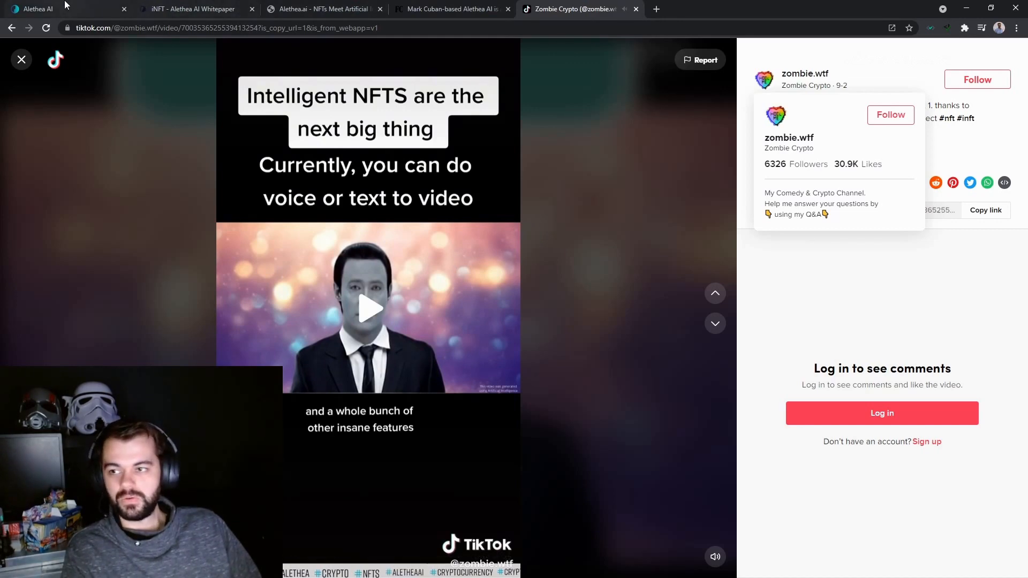
Step: Return to Alethea AI, go Home, through the iNFT gallery and AI services to the Broadcast service
click(36, 8)
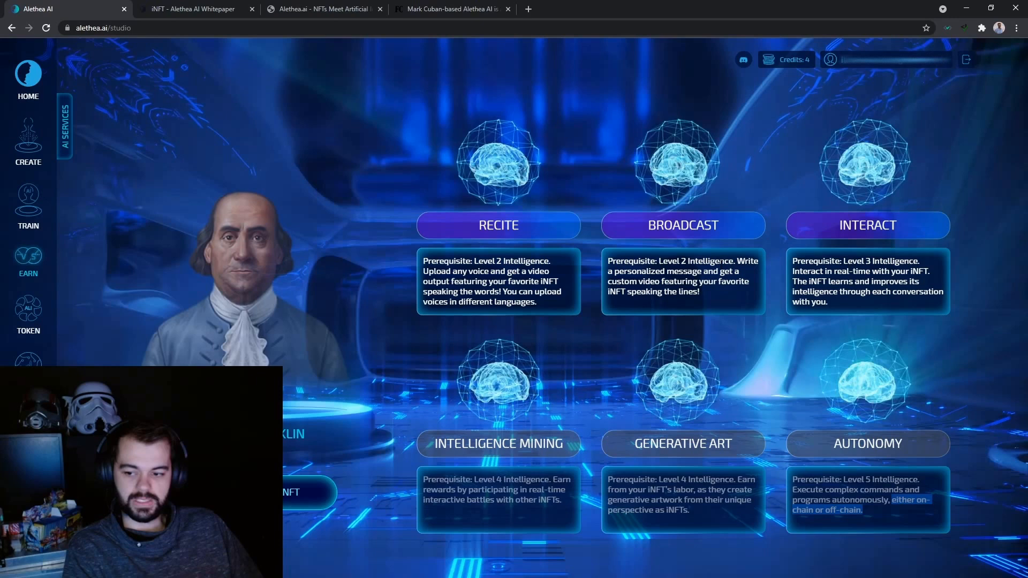
click(28, 78)
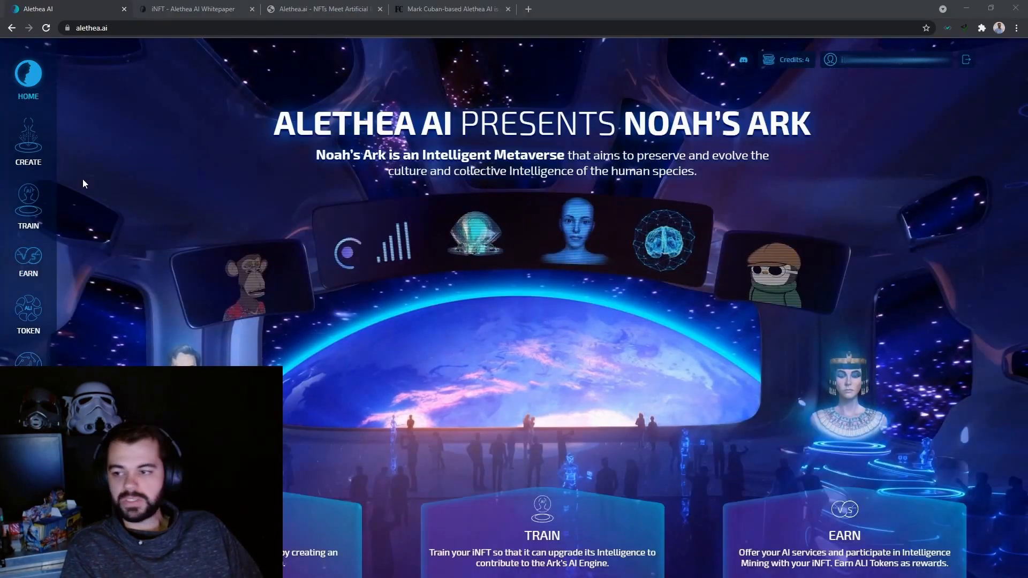
mouse_move(40, 138)
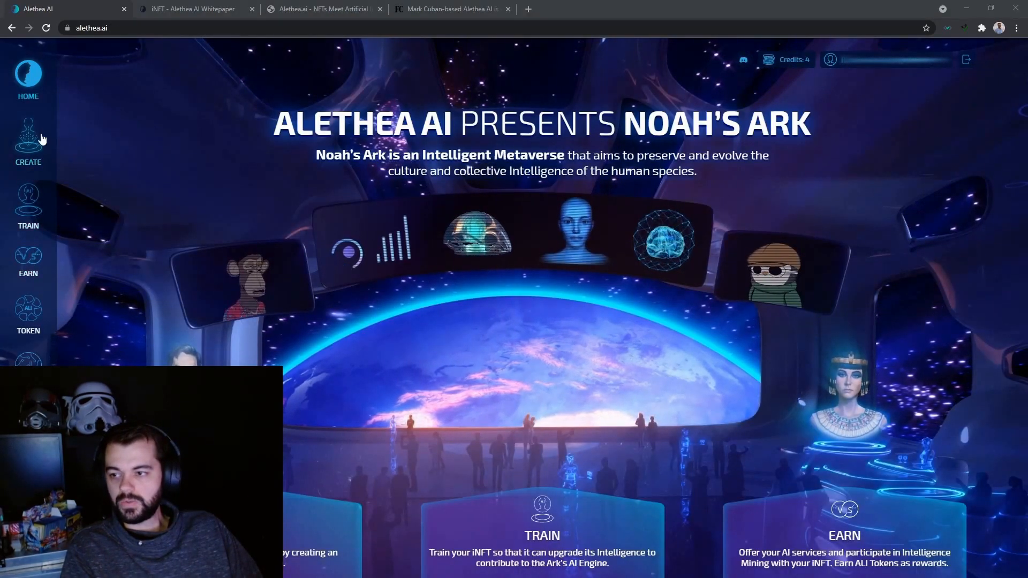
click(28, 142)
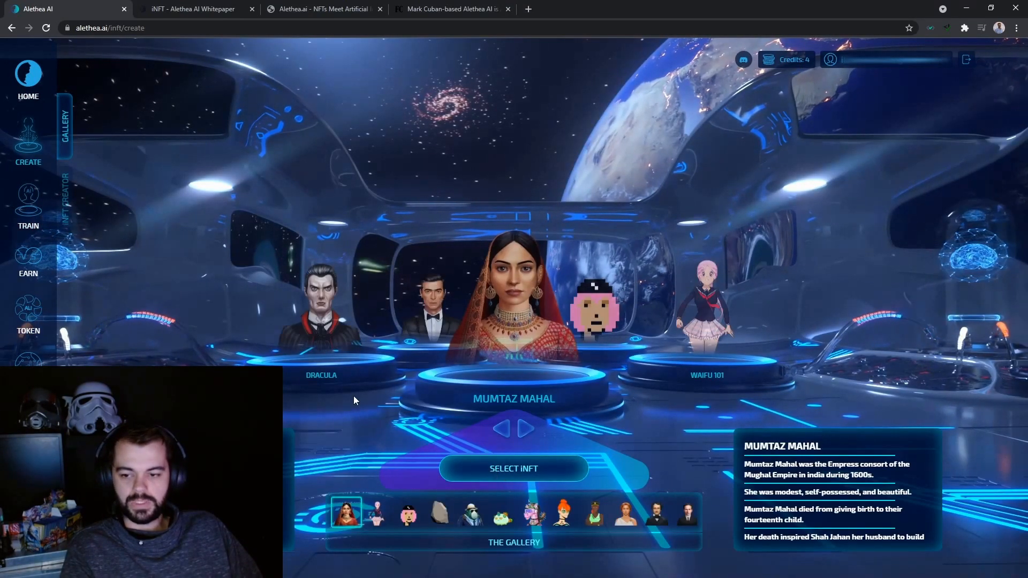
click(524, 429)
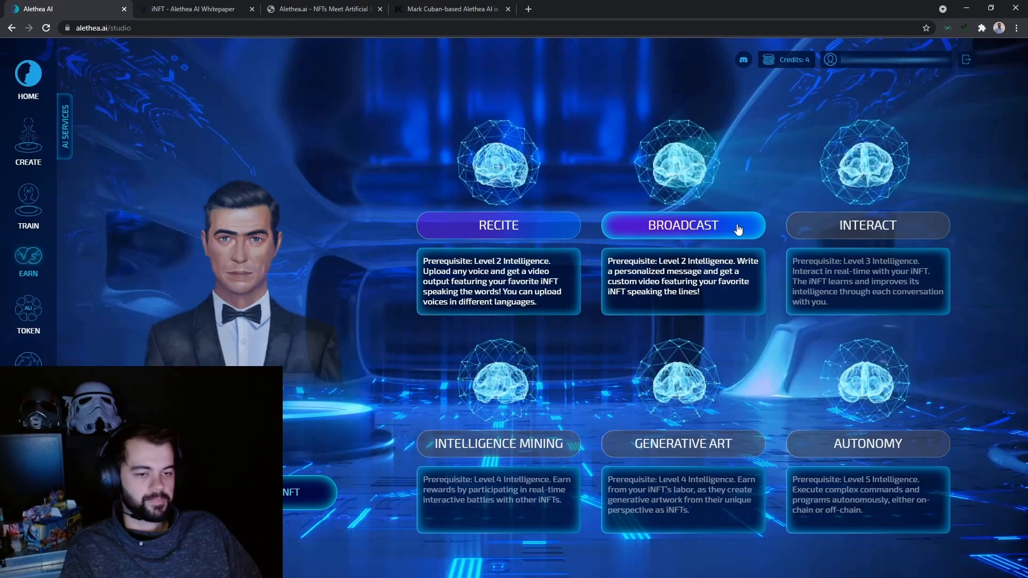
click(682, 224)
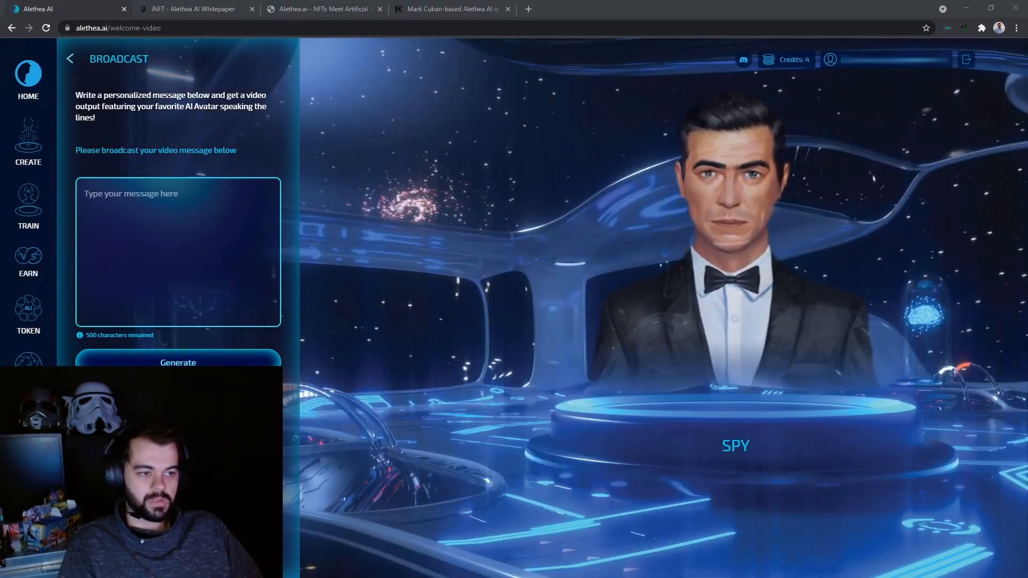
Step: Start a broadcast message for the Spy iNFT, spending one credit and leaving three
click(177, 363)
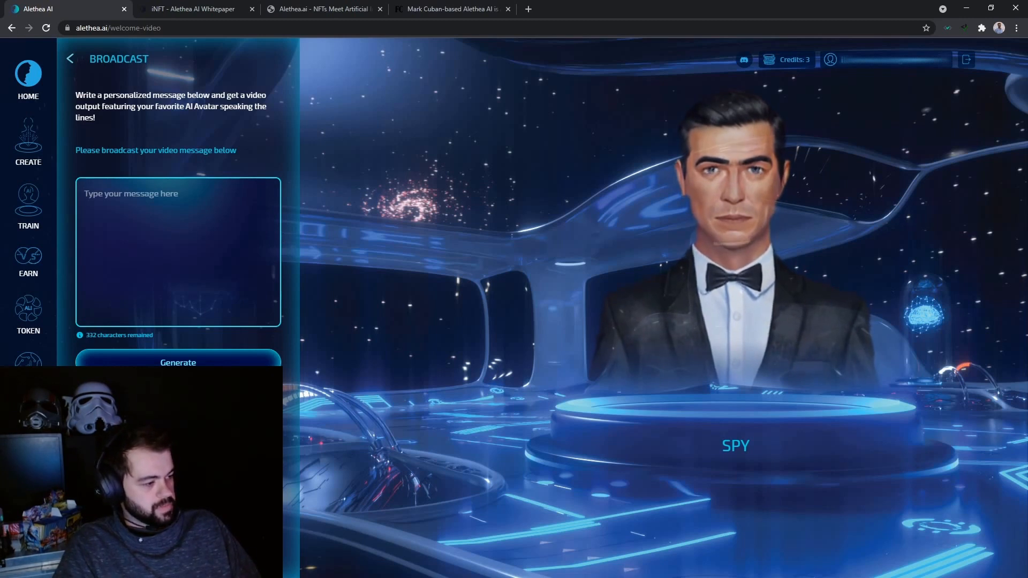
Step: Generate a Spy video saying a level 2 intelligence pod fuses with an approved NFT to create an intelligent NFT
text(A level 2 intelligence pod can be fused with an approved NFT to create an intelligent NFT. You can create content OR lock up your iNFT to farm Alethea.ai tokens, which are required for training your NFT to a higher intelligence level.)
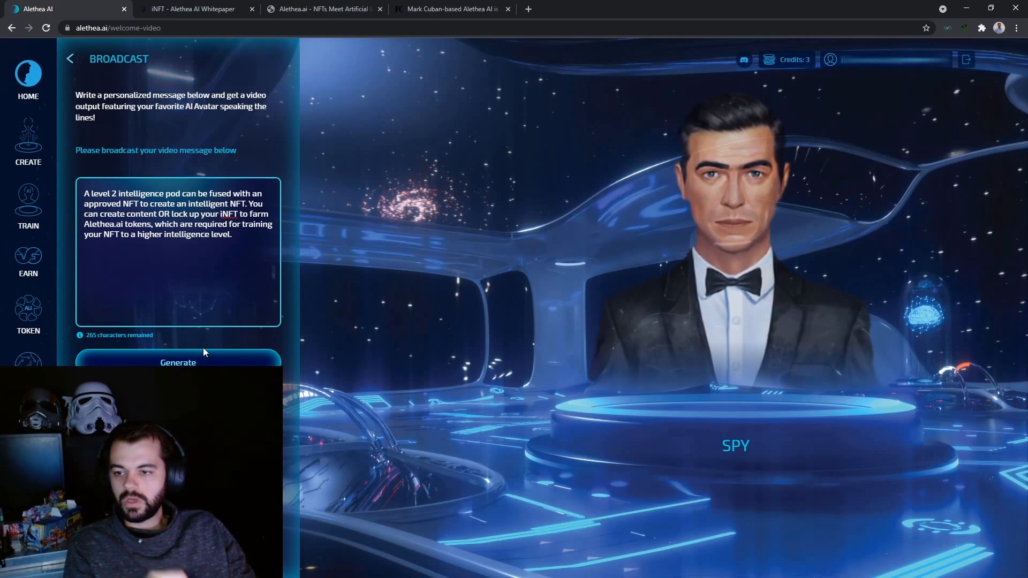
click(178, 363)
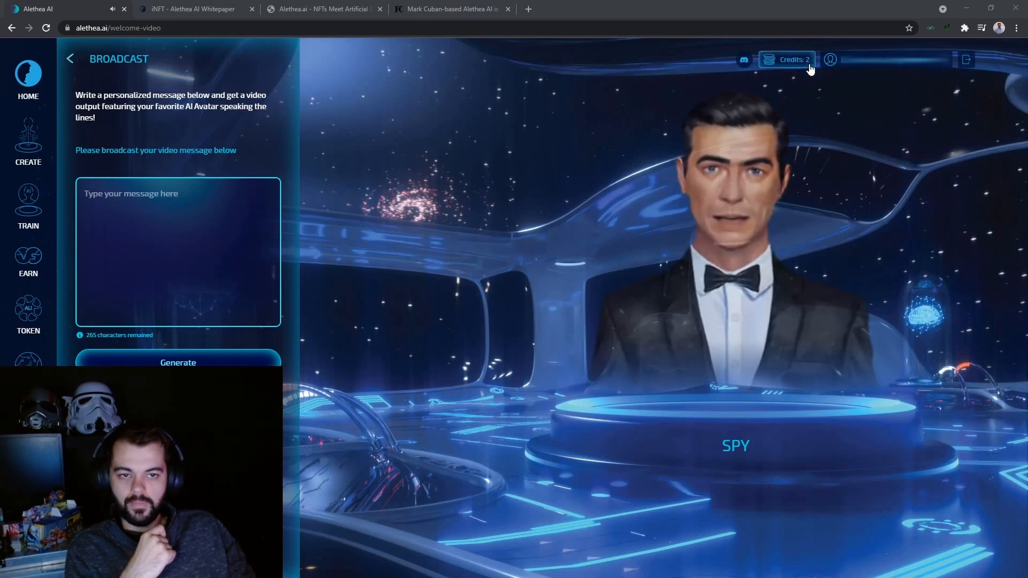
mouse_move(870, 228)
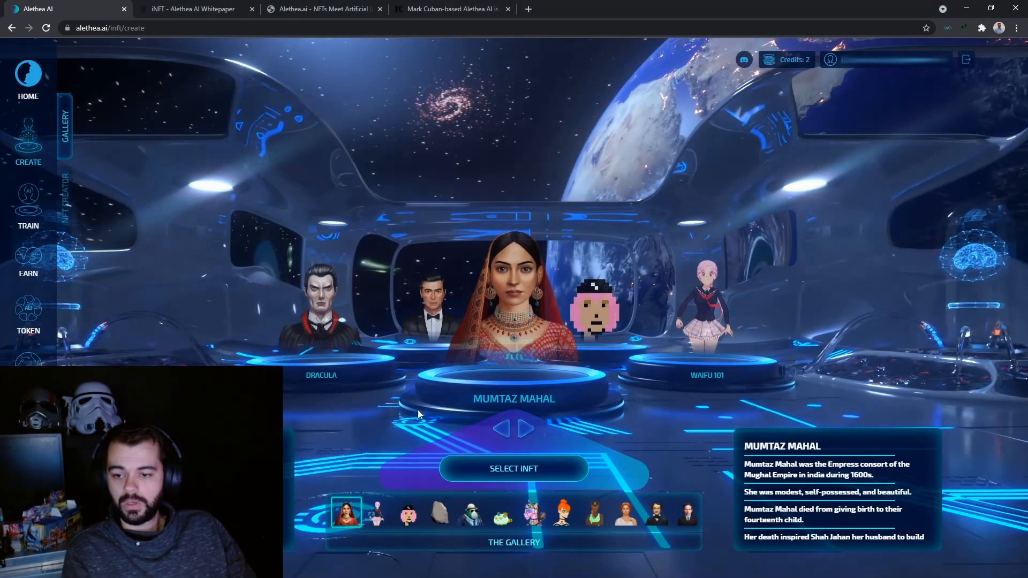
Step: Browse the iNFT gallery back to Julius Caesar and select him for an interaction
click(503, 428)
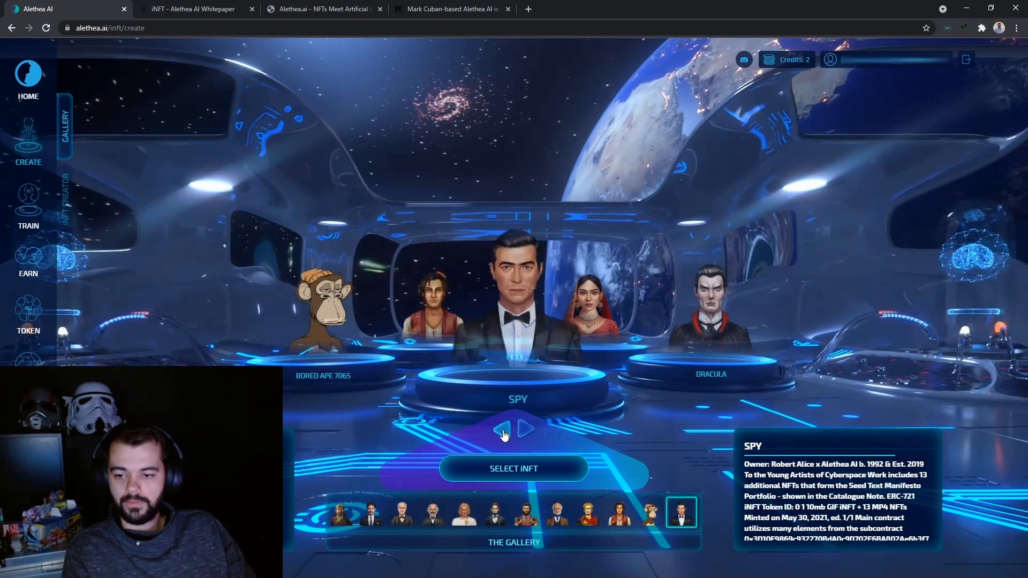
click(503, 429)
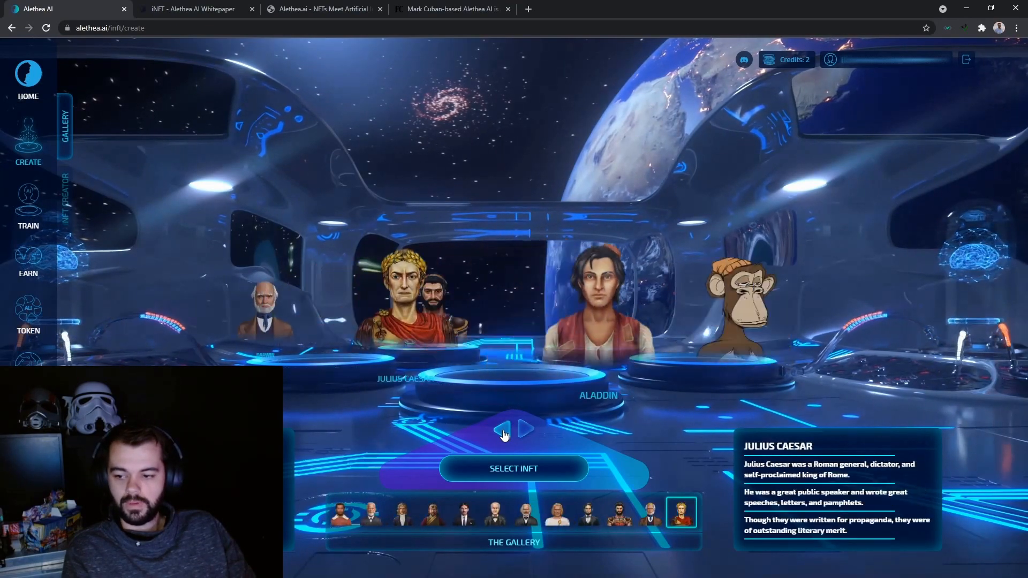
click(513, 467)
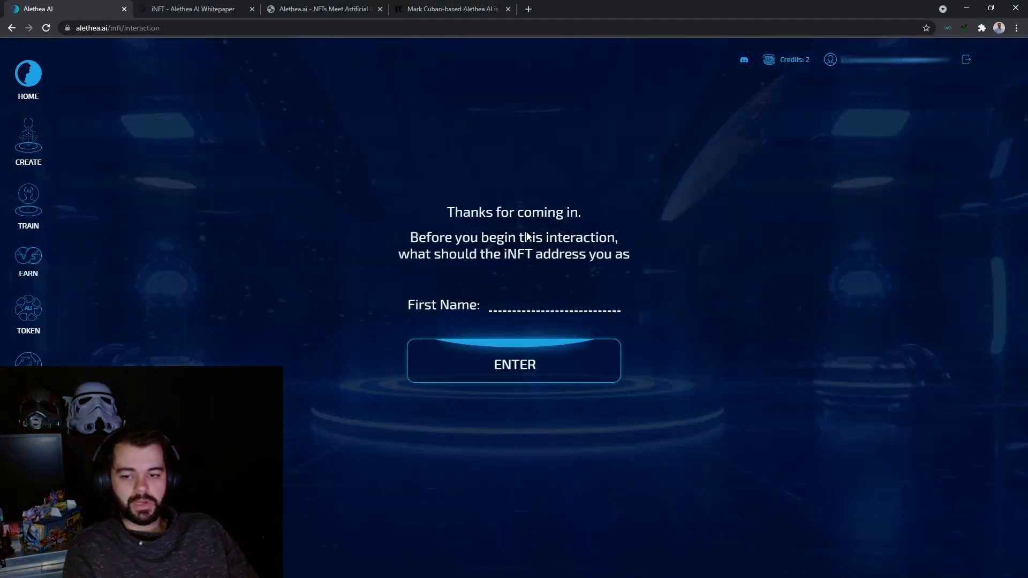
Step: Enter the conversation with Julius Caesar, ask the prepared questions, and close Notepad afterwards
click(514, 364)
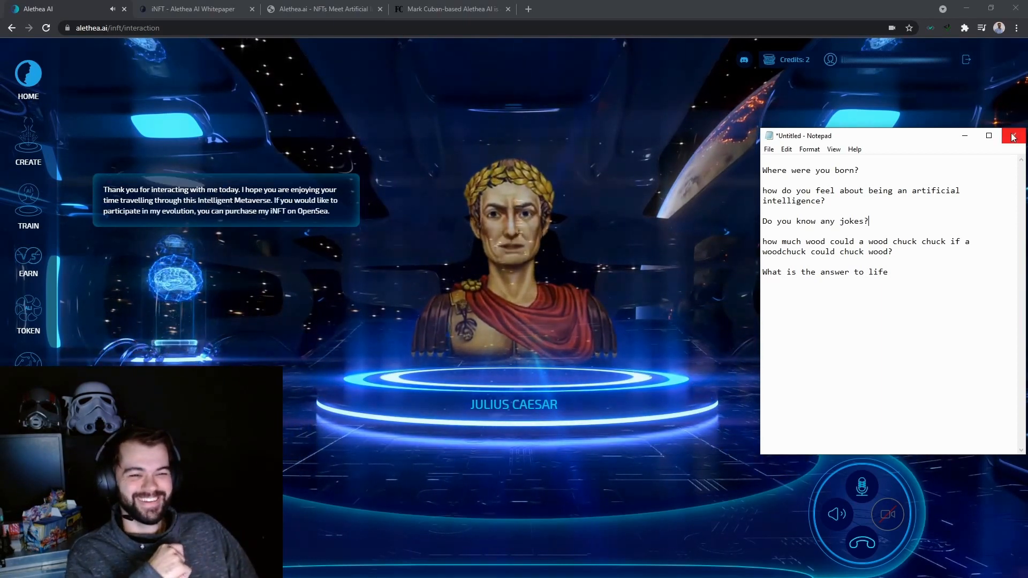
click(1011, 136)
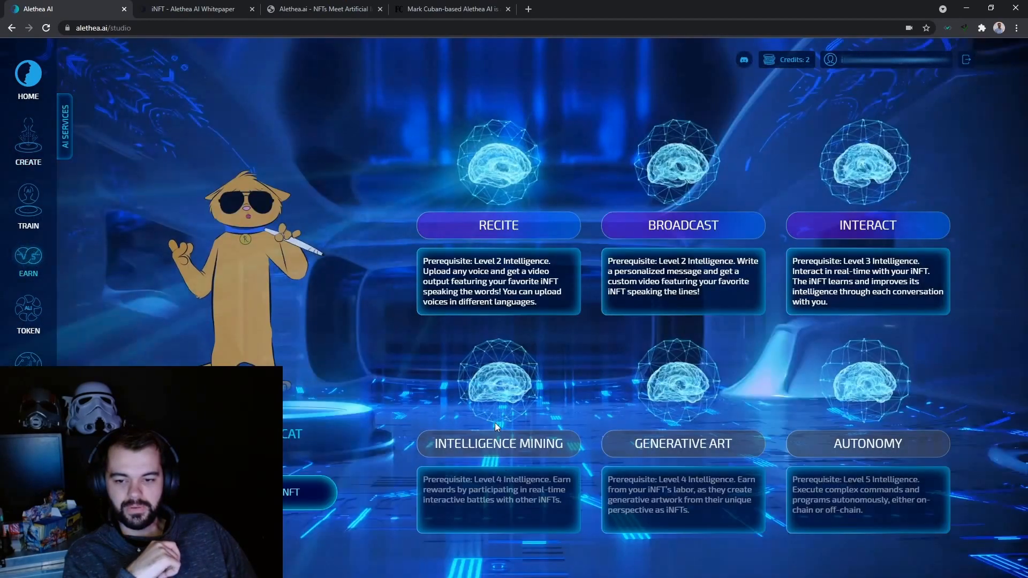
Step: Launch Interact under AI Services and confirm the first name so Reggie Stoner Cat starts listening
click(866, 224)
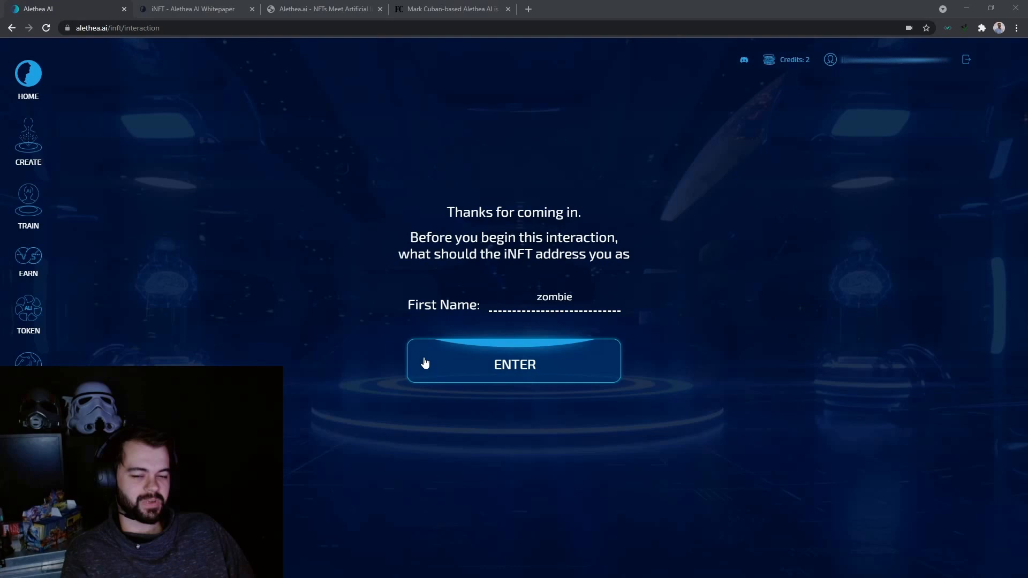
click(514, 364)
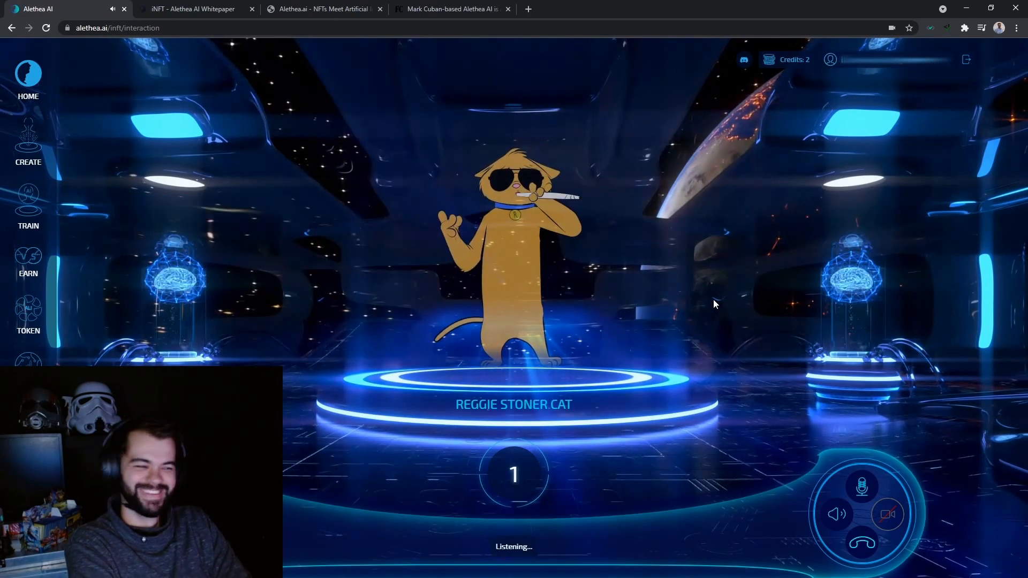
Step: Leave the cat conversation for the gallery and select Mumtaz Mahal as the iNFT
click(28, 139)
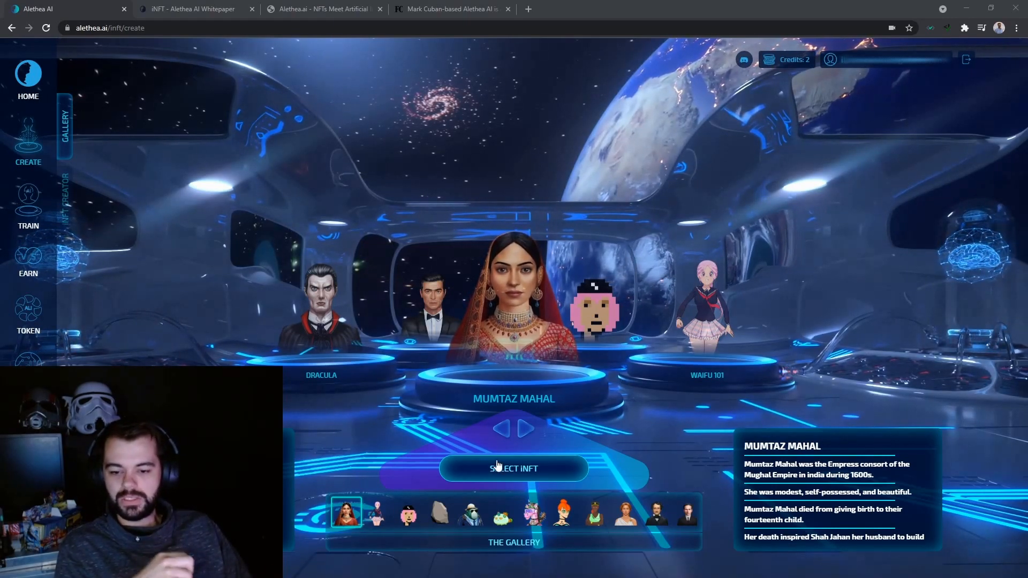
click(513, 468)
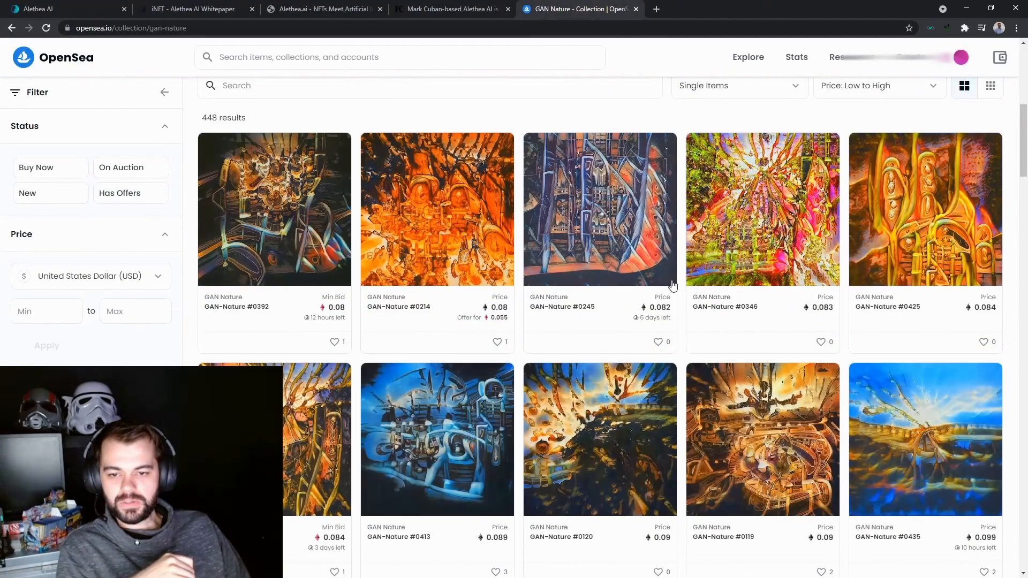
Step: Scroll through the GAN Nature collection grid of 448 items on OpenSea
scroll(down, 3)
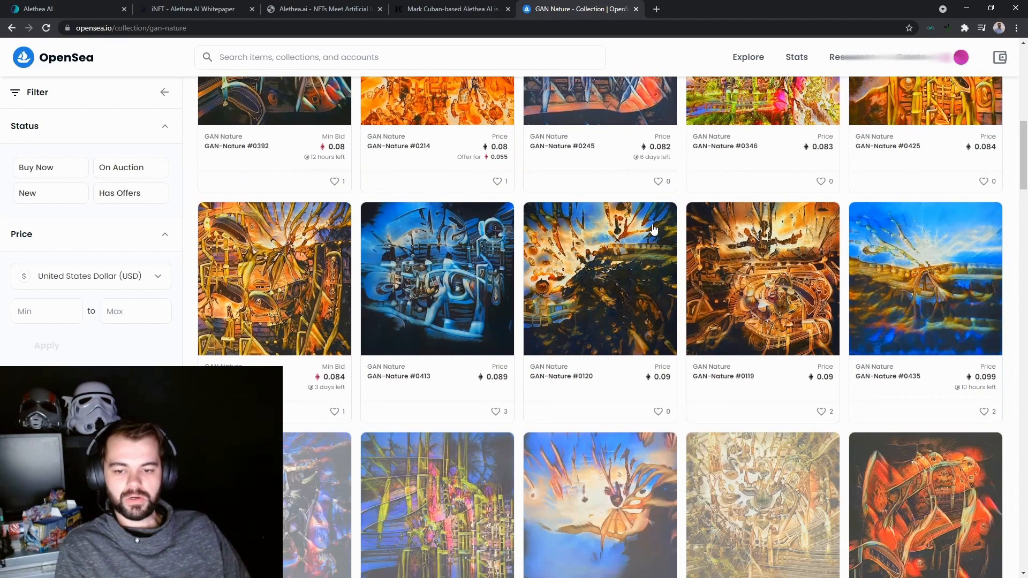
scroll(down, 3)
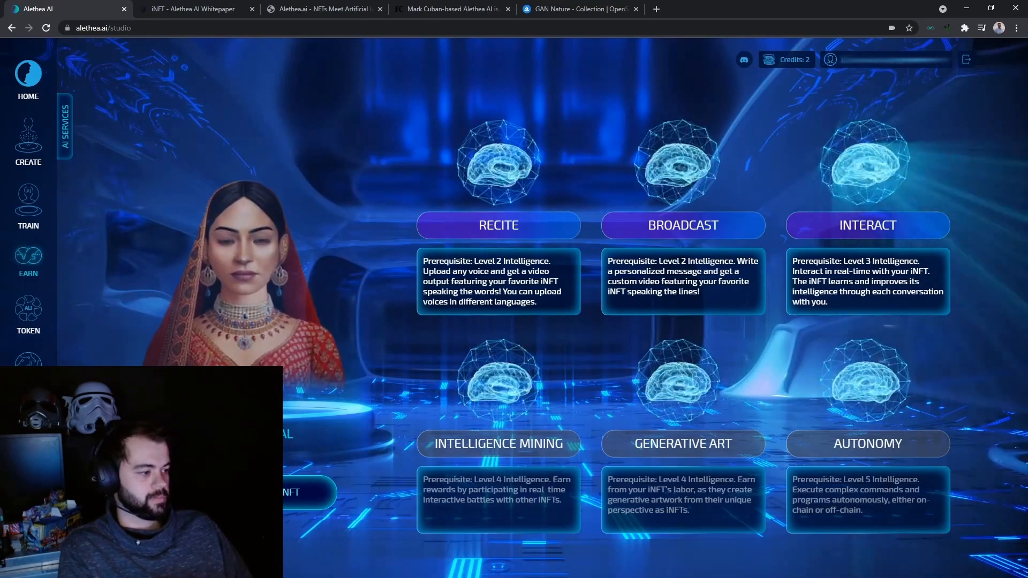
Step: Browse Alethea AI's Twitter profile, then switch to the whitepaper's iNFT page
click(190, 9)
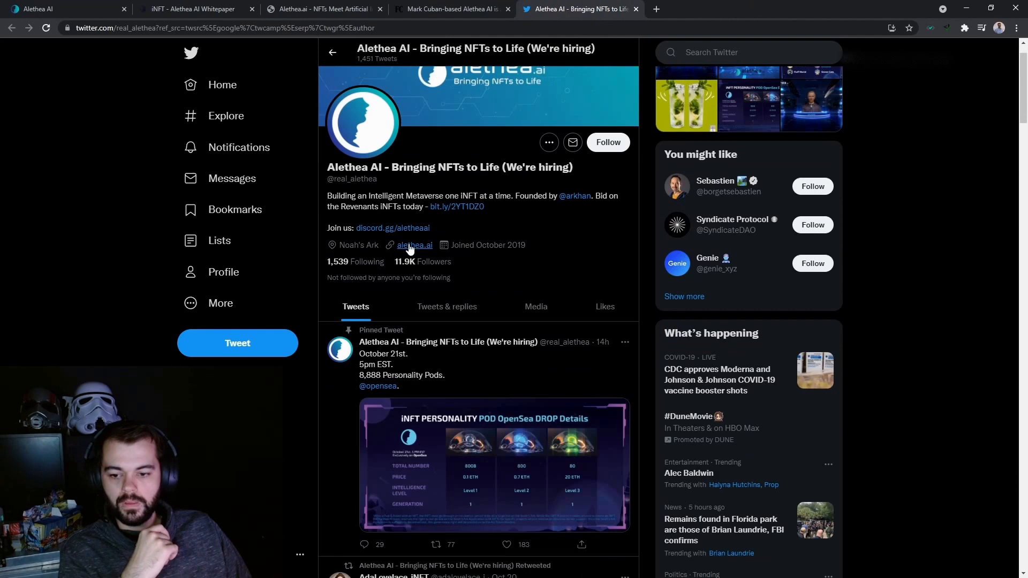
scroll(down, 3)
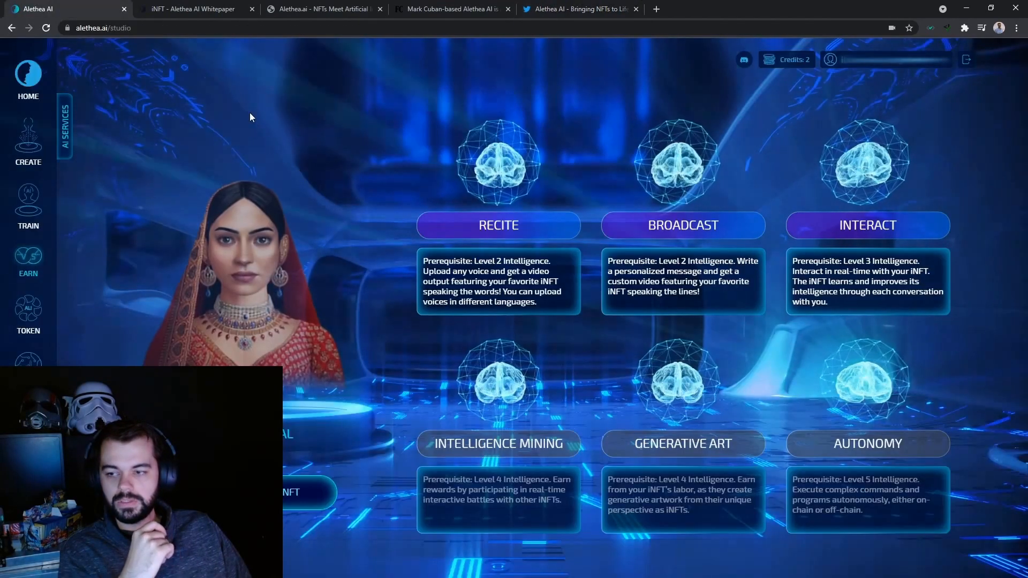
click(194, 9)
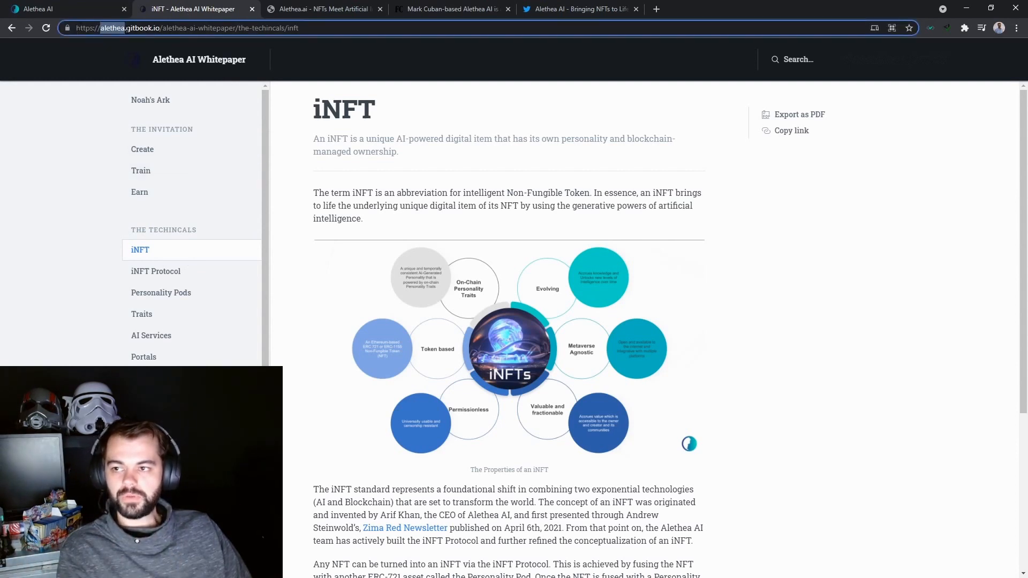
Step: Read the whitepaper's Create, Train and Earn sections in GitBook
click(186, 27)
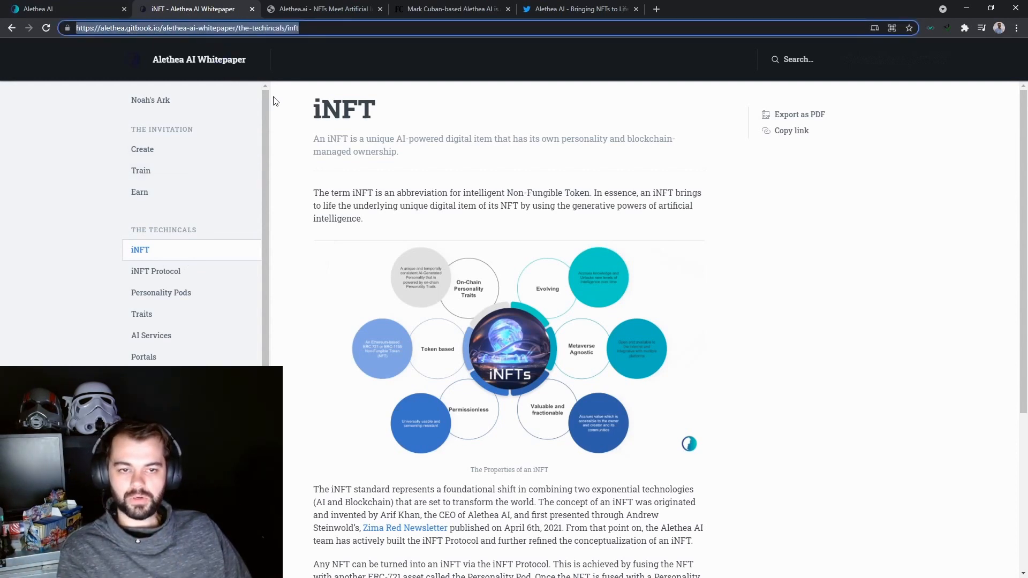
scroll(down, 3)
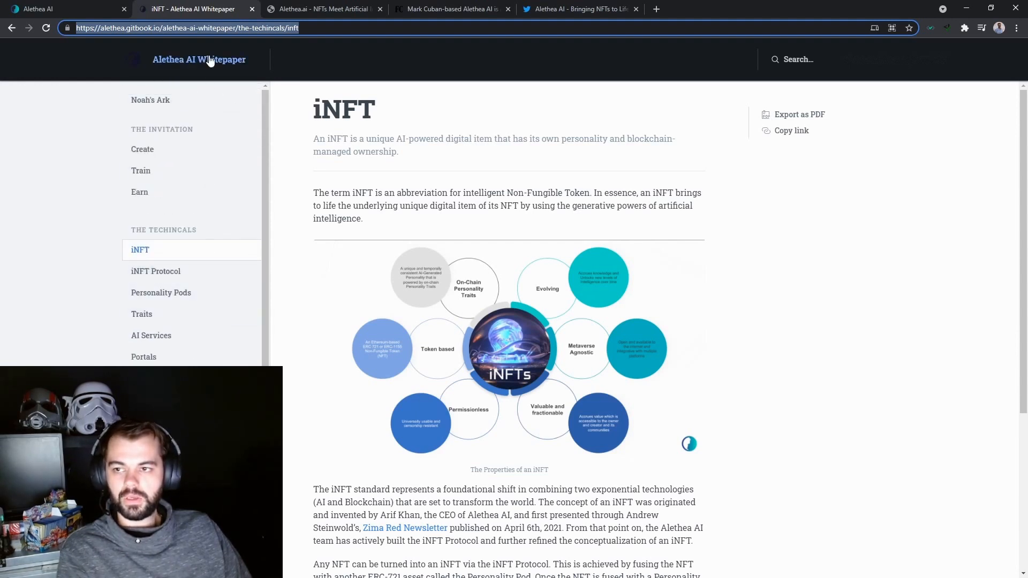
click(142, 149)
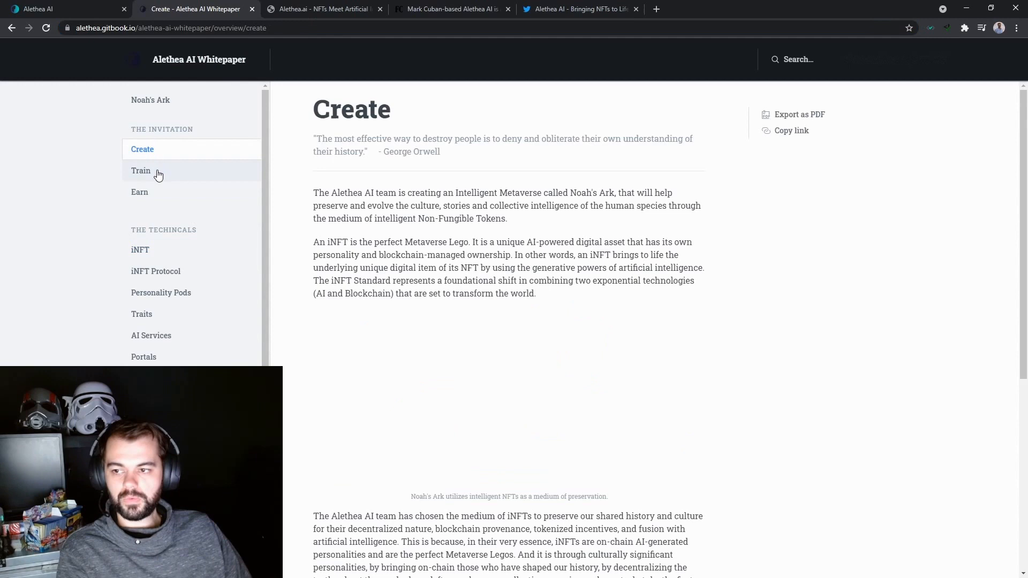
click(140, 170)
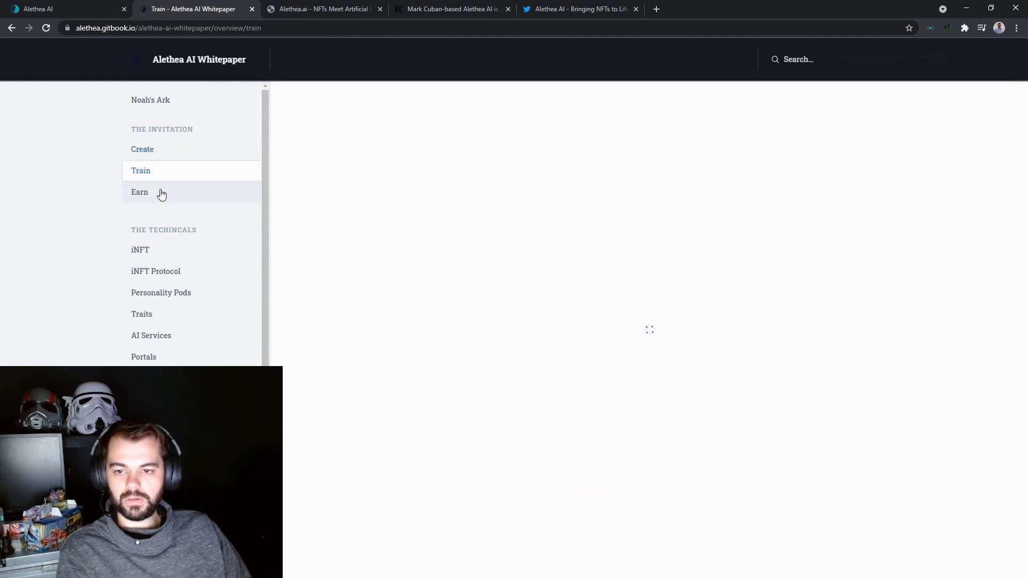
click(139, 192)
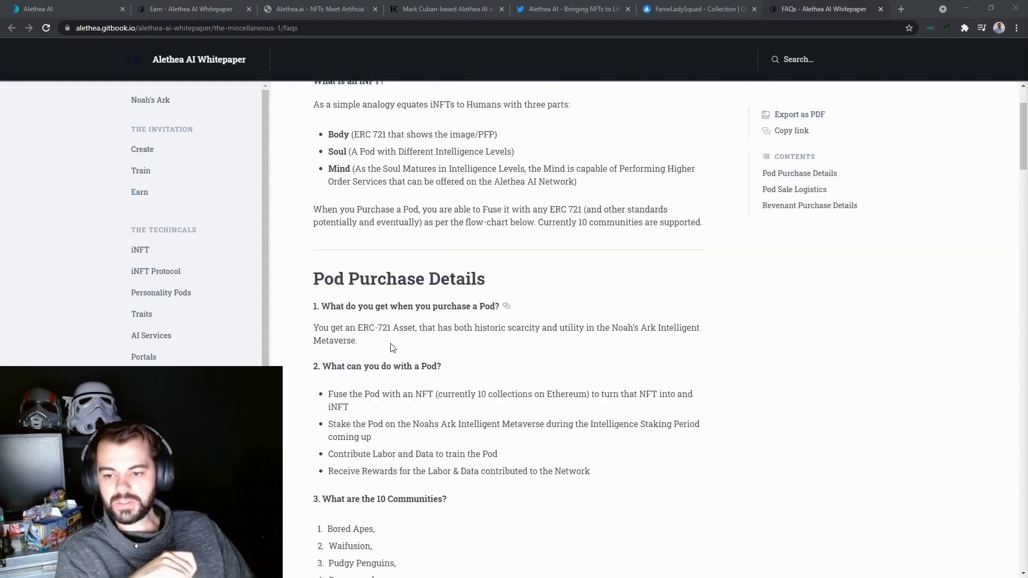
Step: Read the Pod purchase FAQs, then return to the Alethea AI studio page
scroll(down, 3)
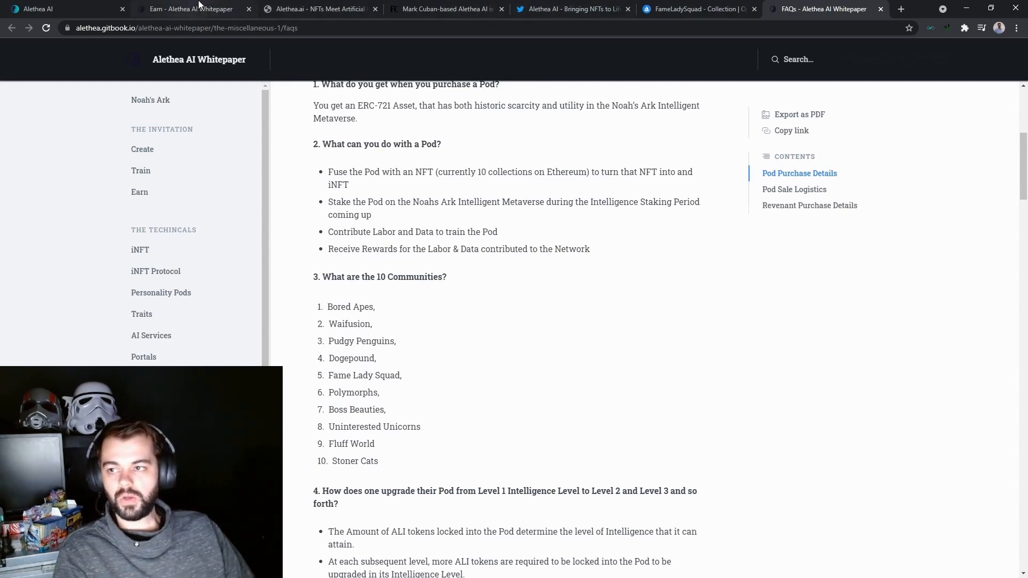
click(65, 8)
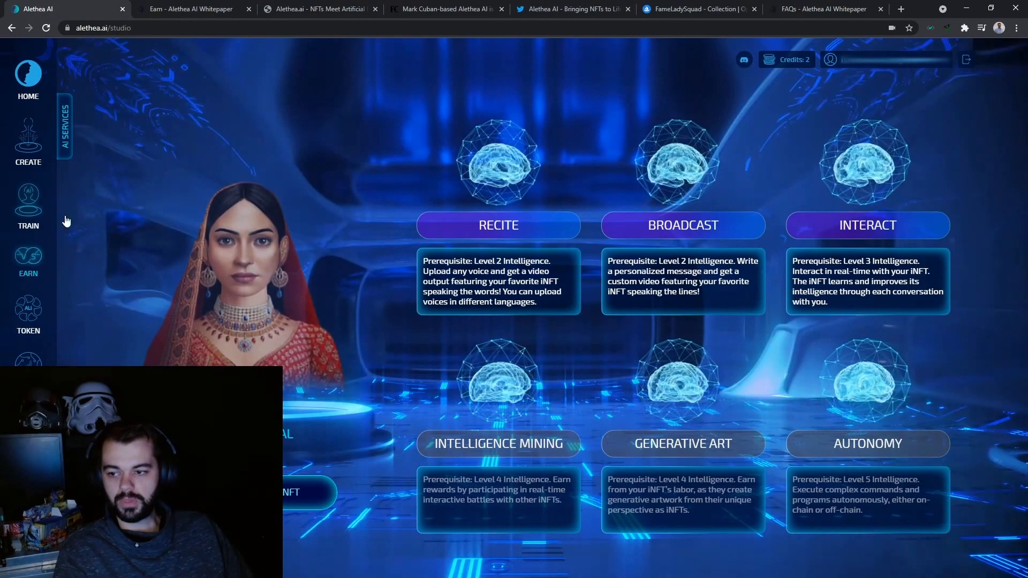
click(28, 142)
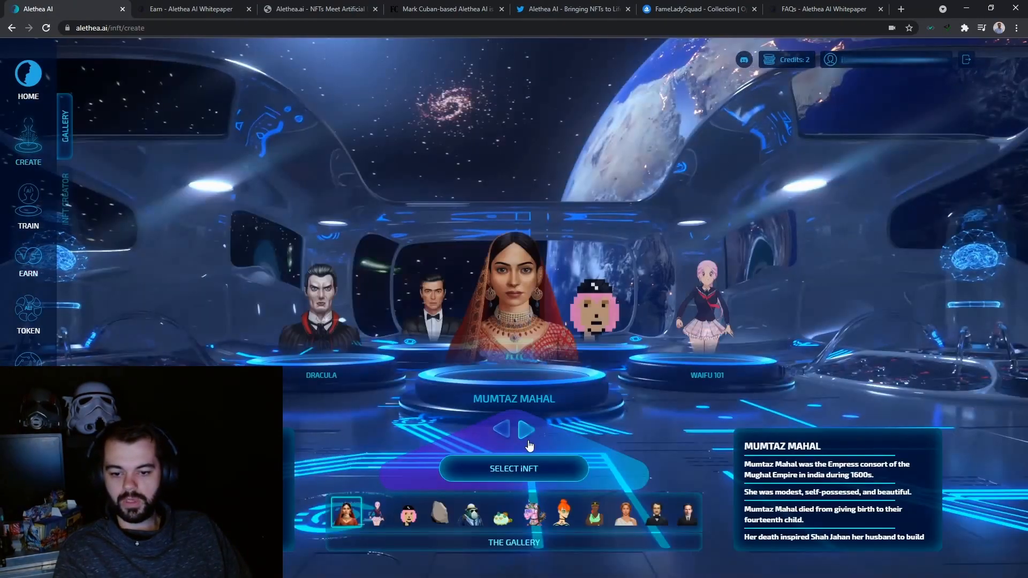
click(526, 430)
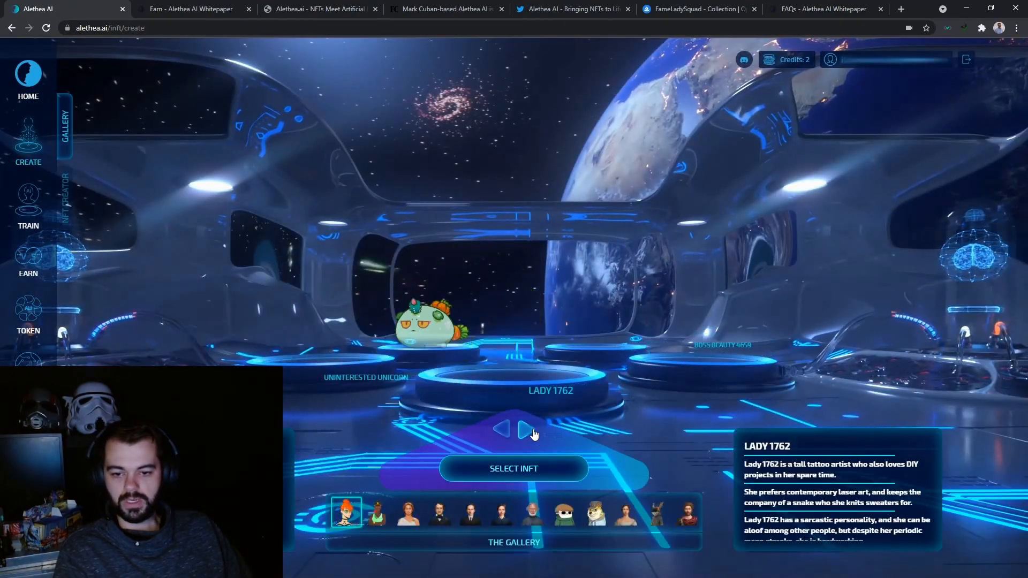
click(525, 430)
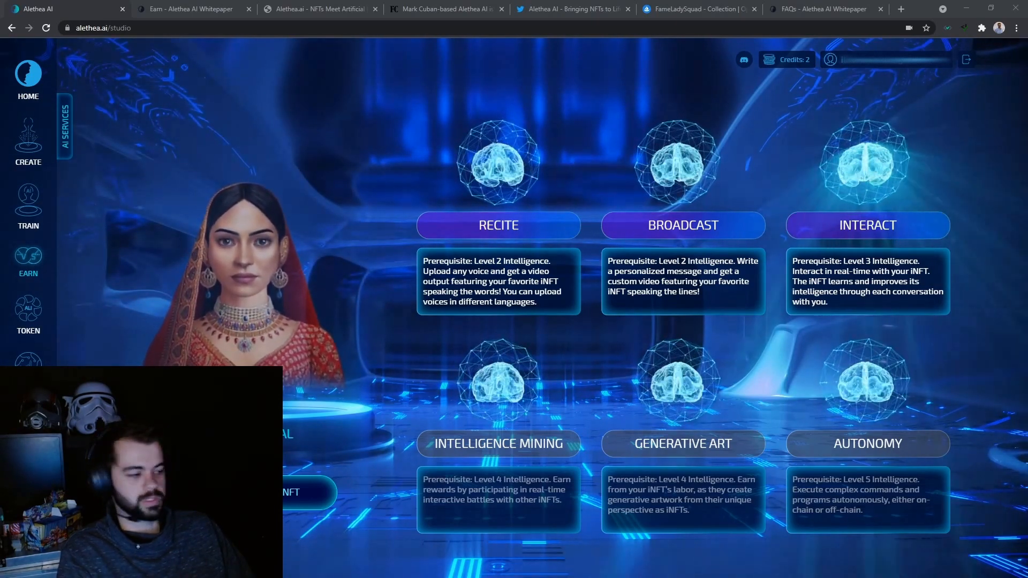
click(247, 9)
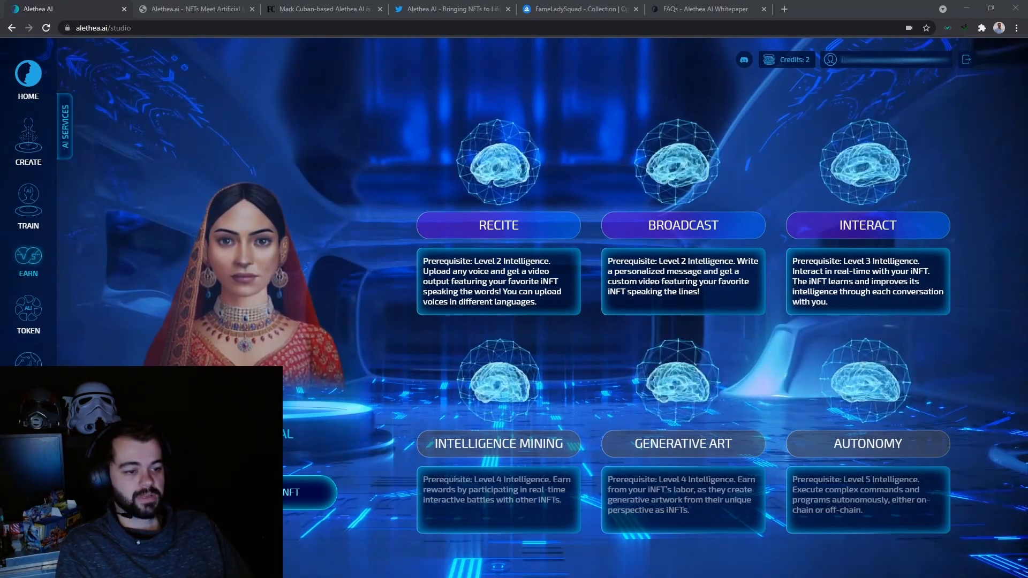
mouse_move(895, 321)
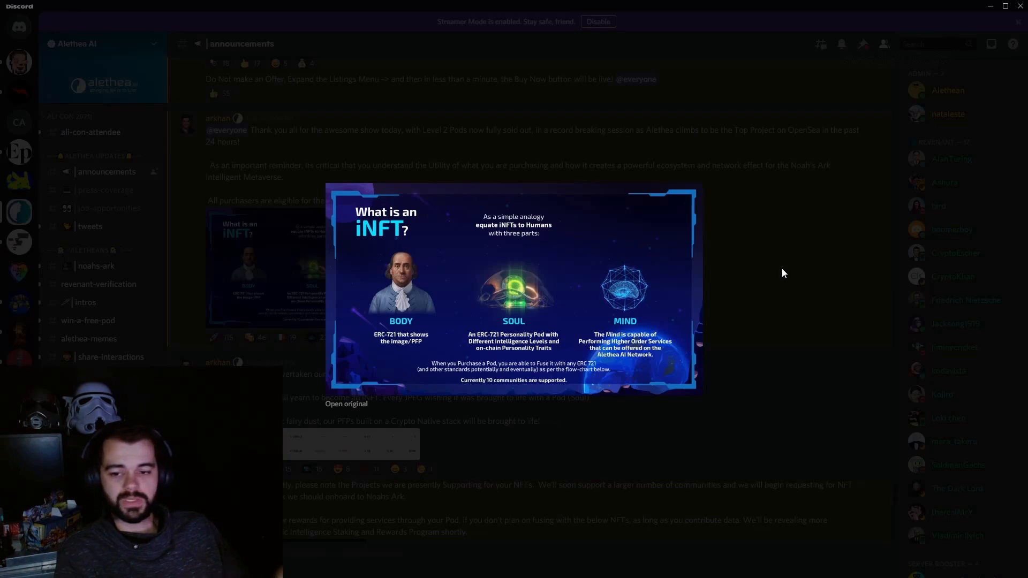
mouse_move(314, 274)
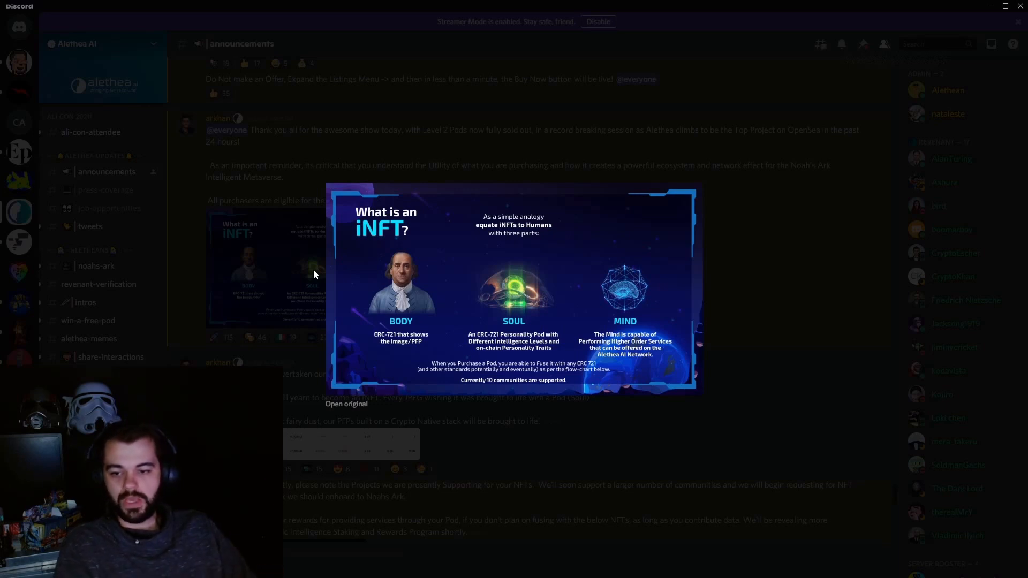
mouse_move(367, 320)
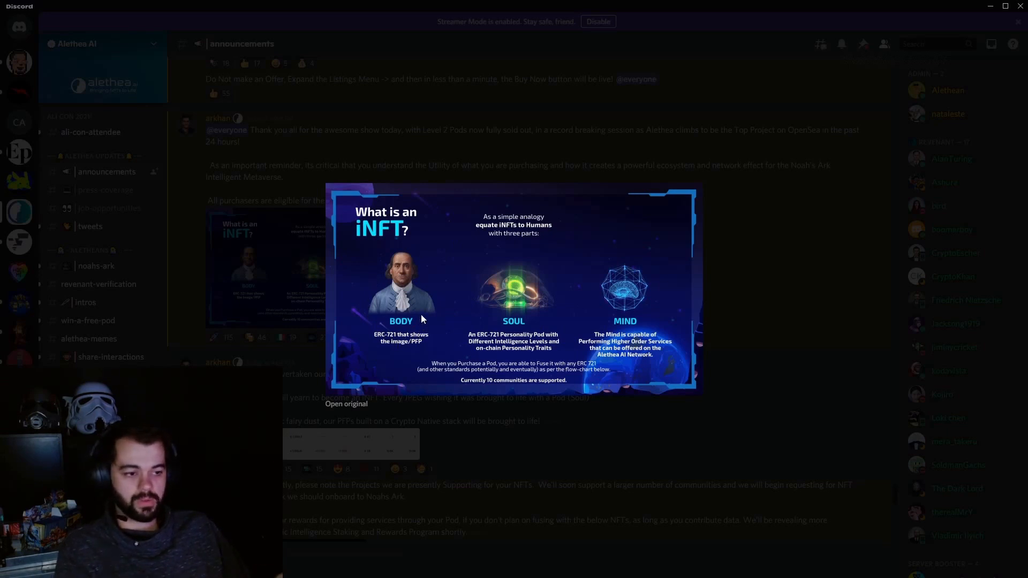
mouse_move(380, 255)
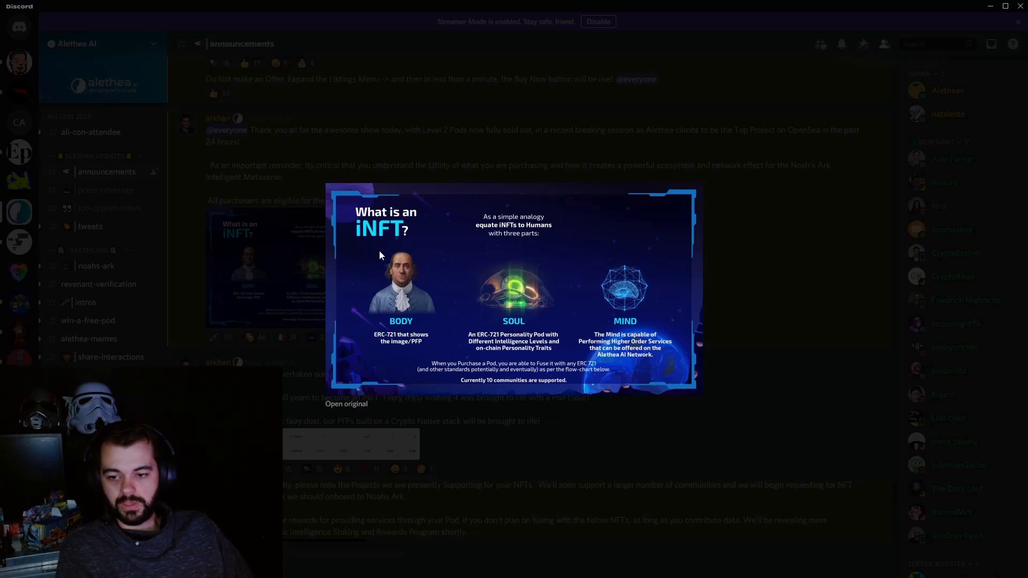
mouse_move(486, 283)
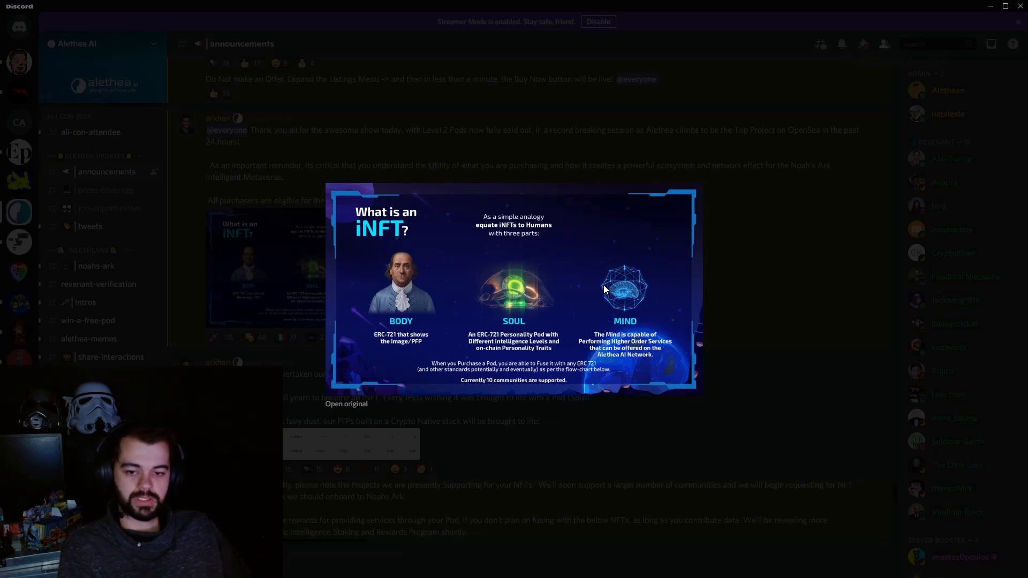
mouse_move(926, 365)
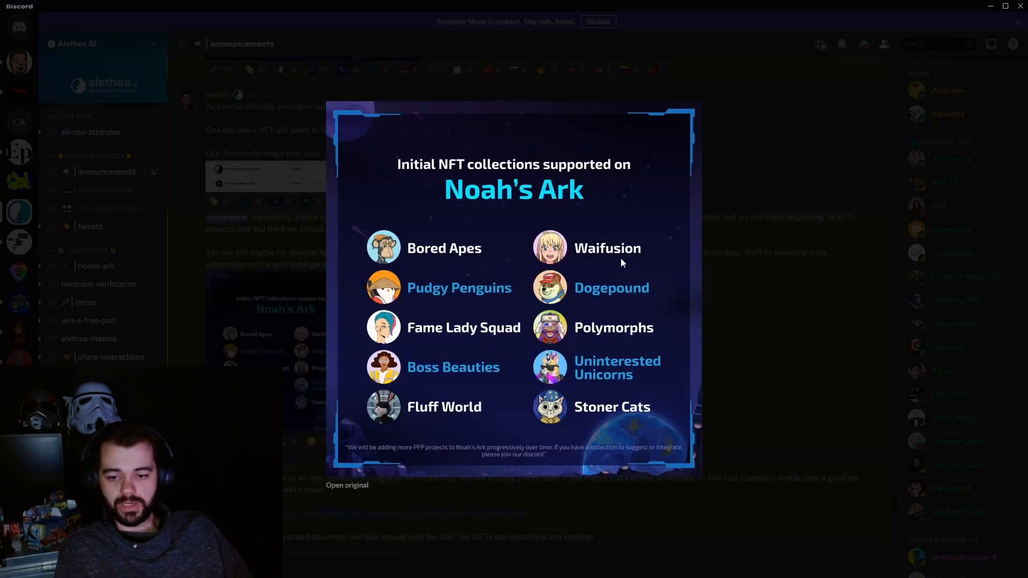
mouse_move(450, 274)
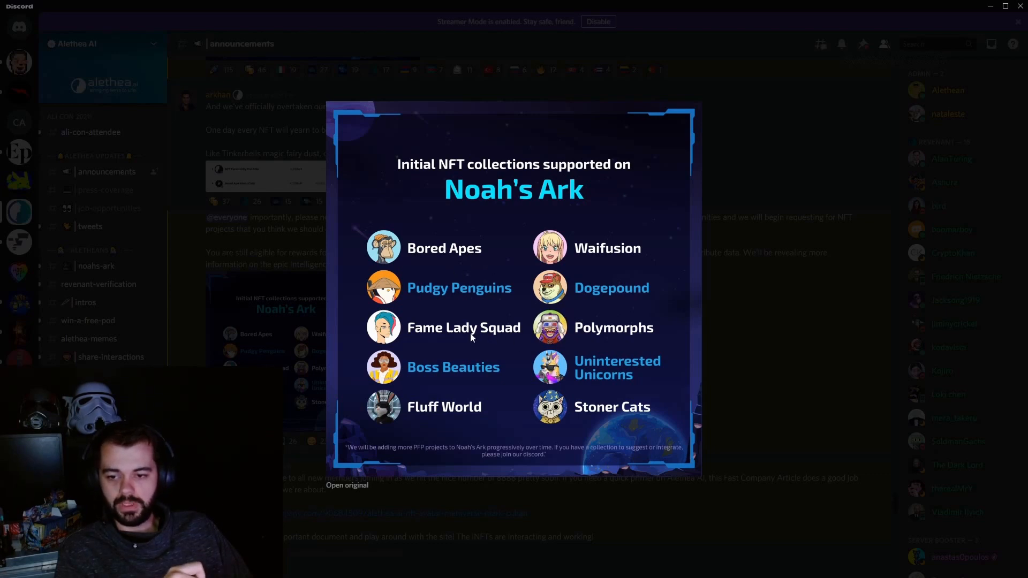
mouse_move(553, 329)
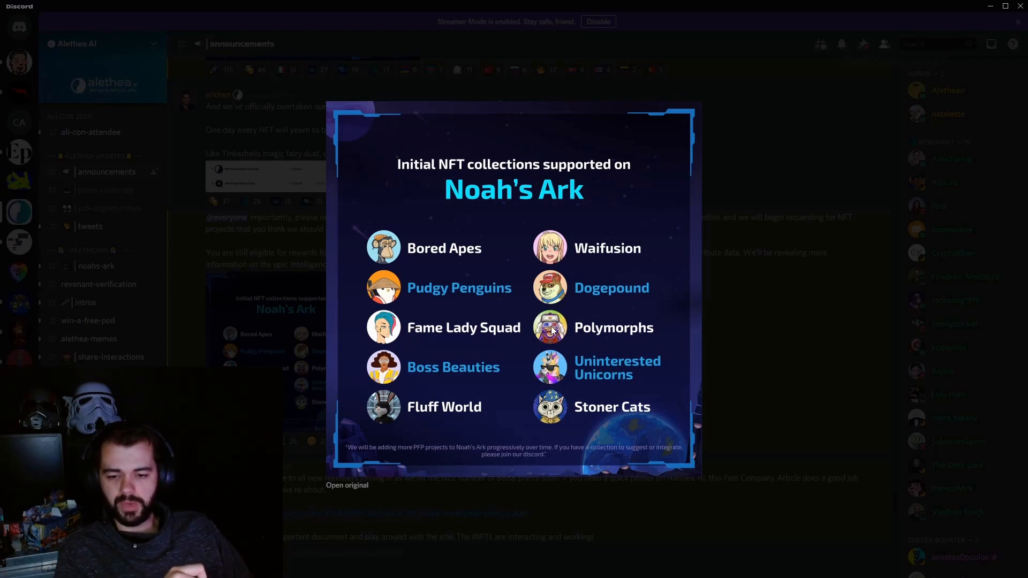
mouse_move(531, 321)
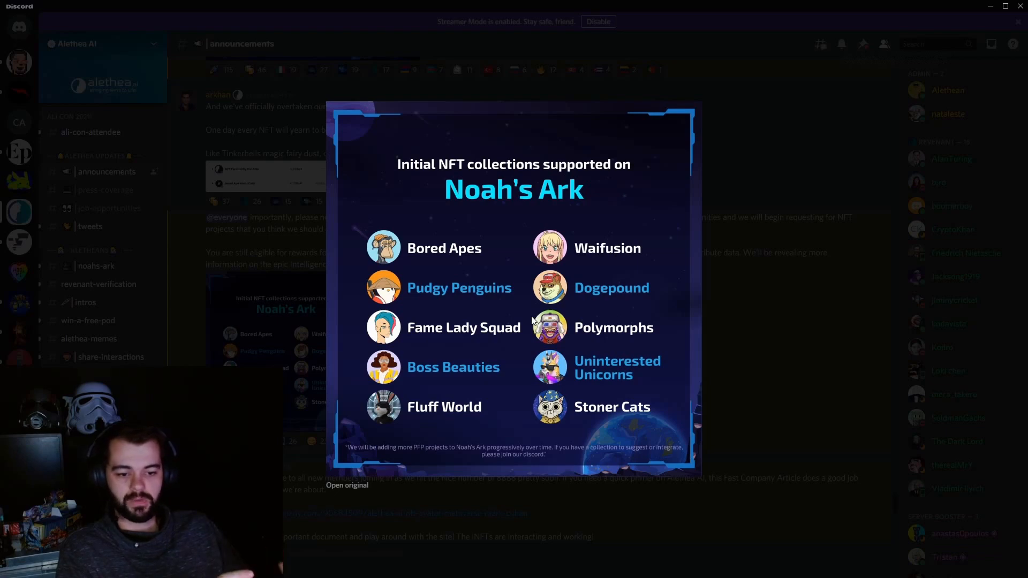
mouse_move(758, 331)
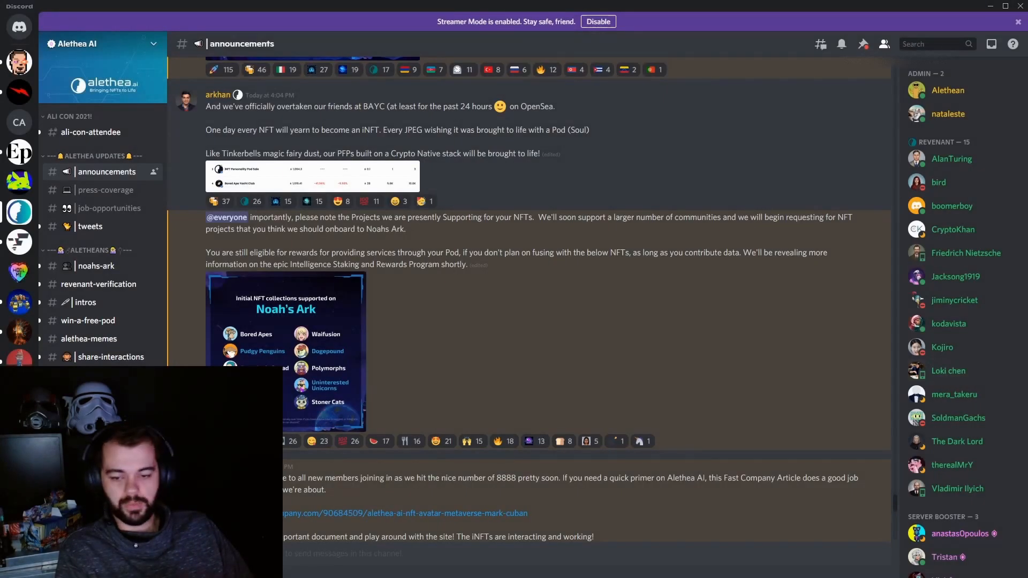
Step: Reveal the higher-level services Intelligence Mining, Generative Art and Autonomy on the studio page
scroll(down, 3)
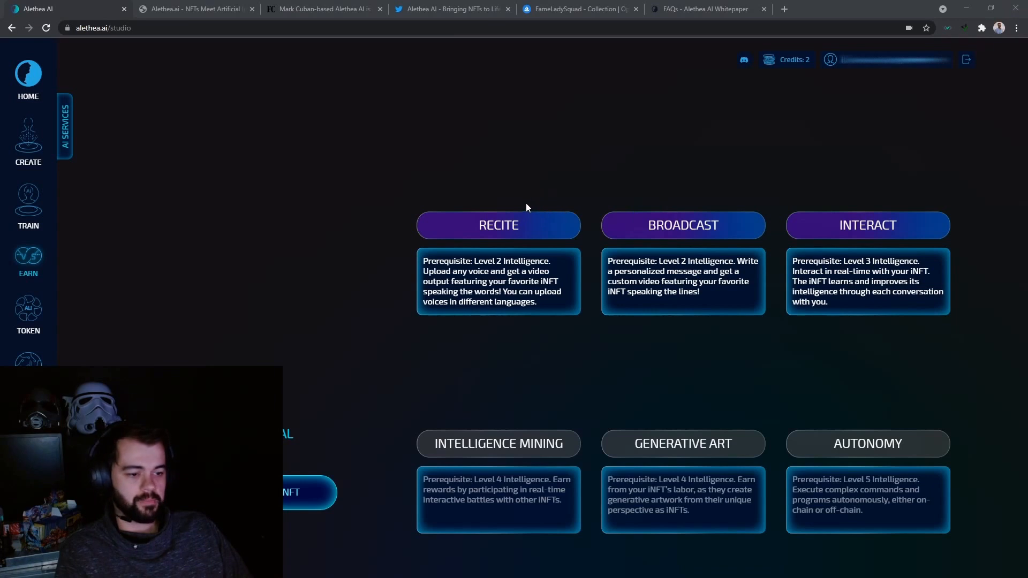
mouse_move(459, 212)
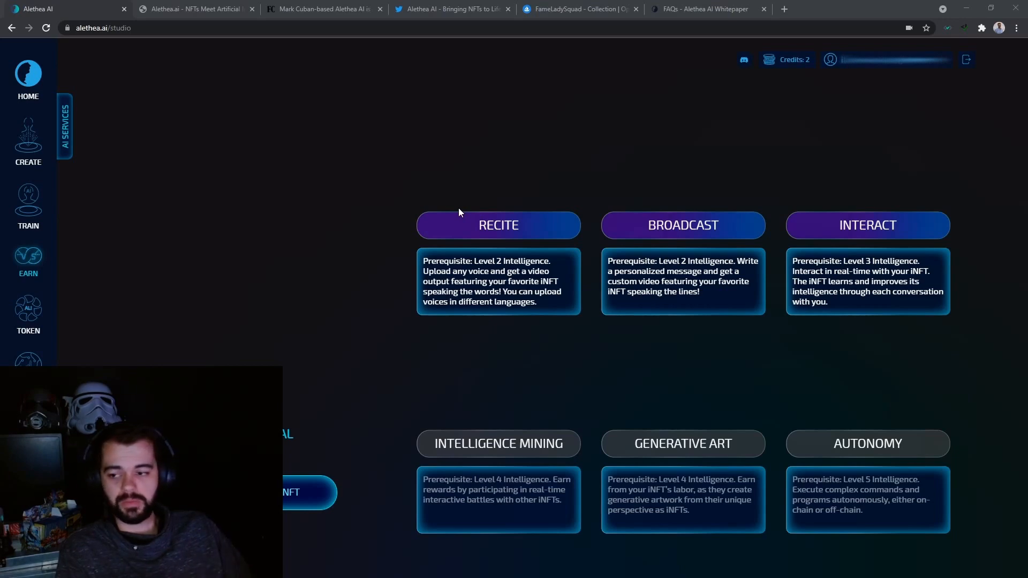
mouse_move(28, 225)
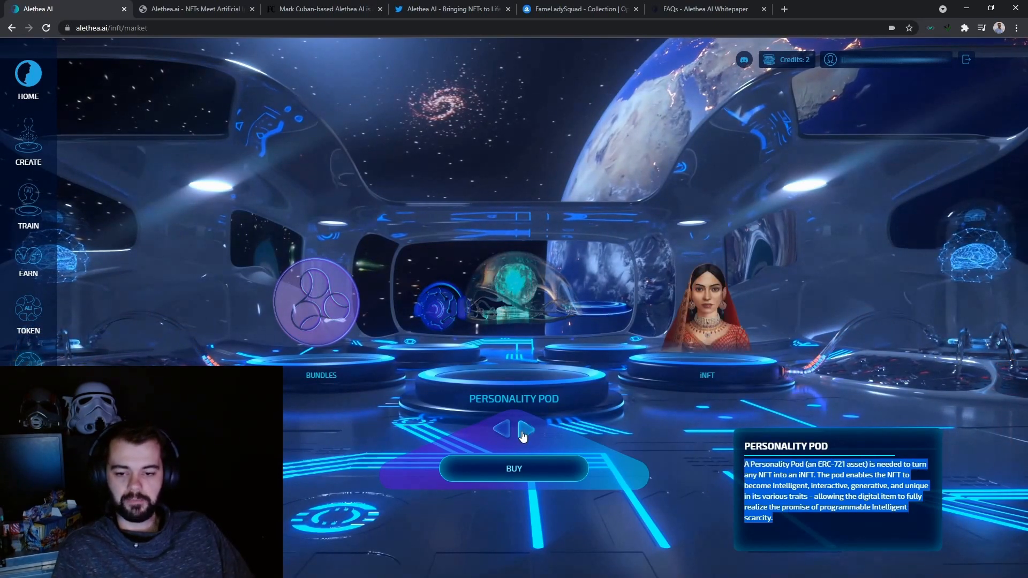
Step: Cycle the iNFT market offerings from Personality Pod through iNFT to Portals
click(527, 430)
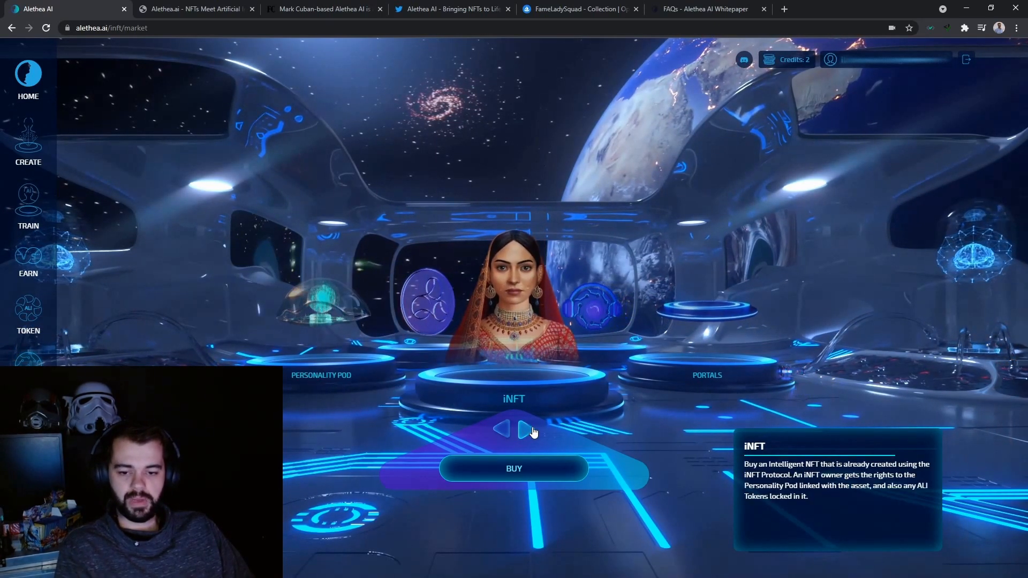
click(524, 429)
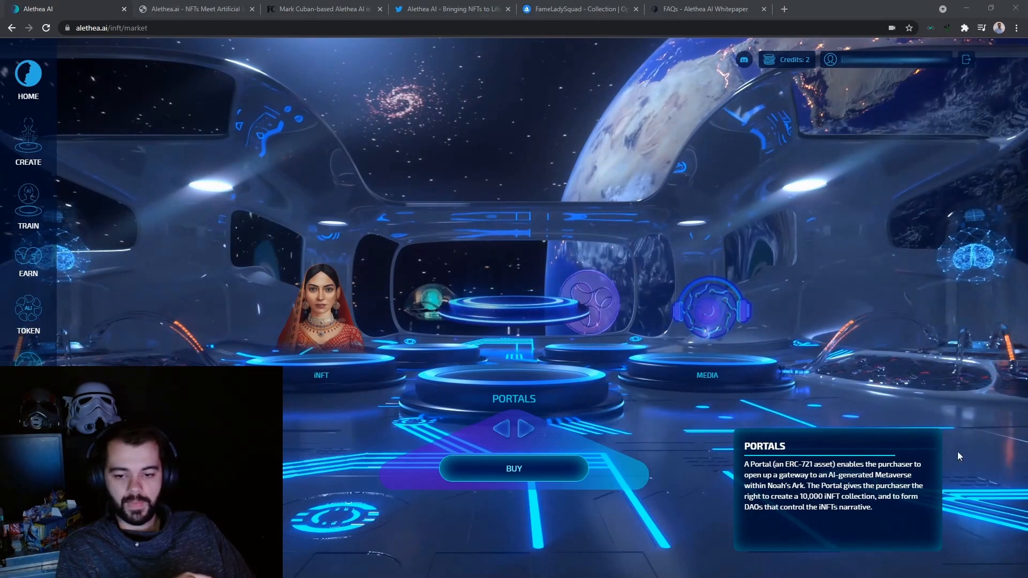
click(527, 428)
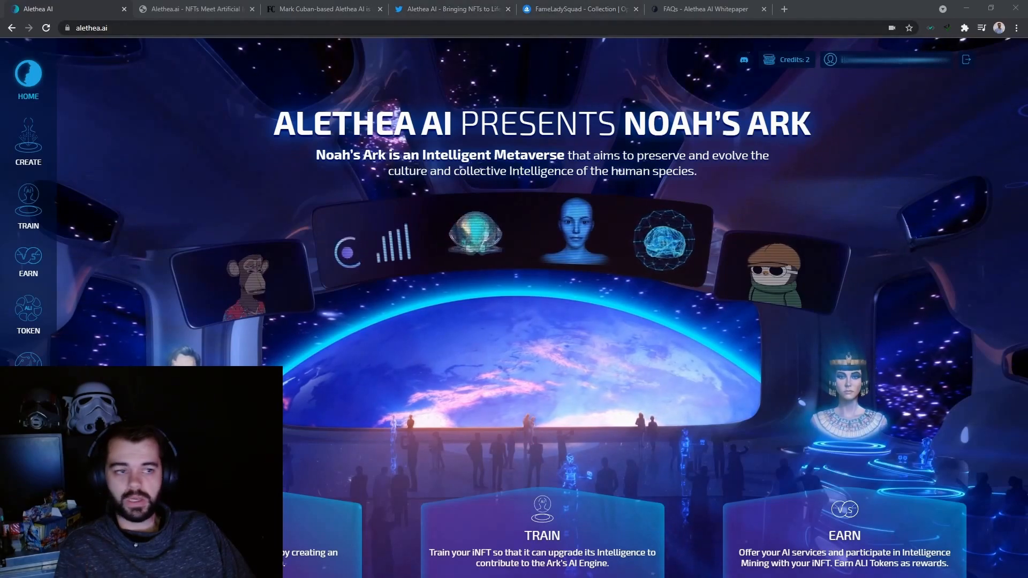
Step: Switch to the Zombie.wtf blog's front page listing recent posts
click(194, 8)
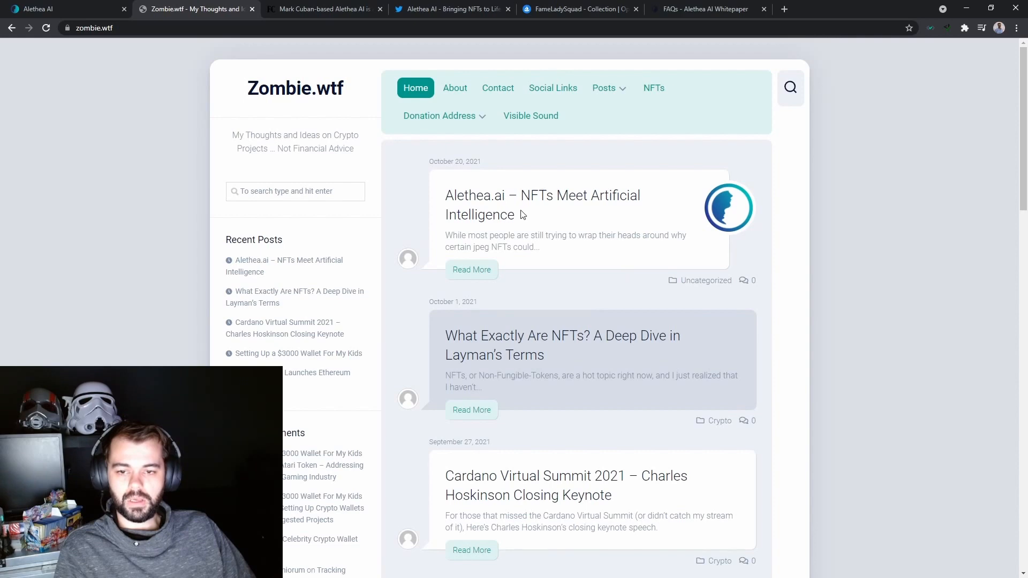
Step: Read the 'Alethea.ai – NFTs Meet Artificial Intelligence' post down to its closing embeds and tags
click(542, 204)
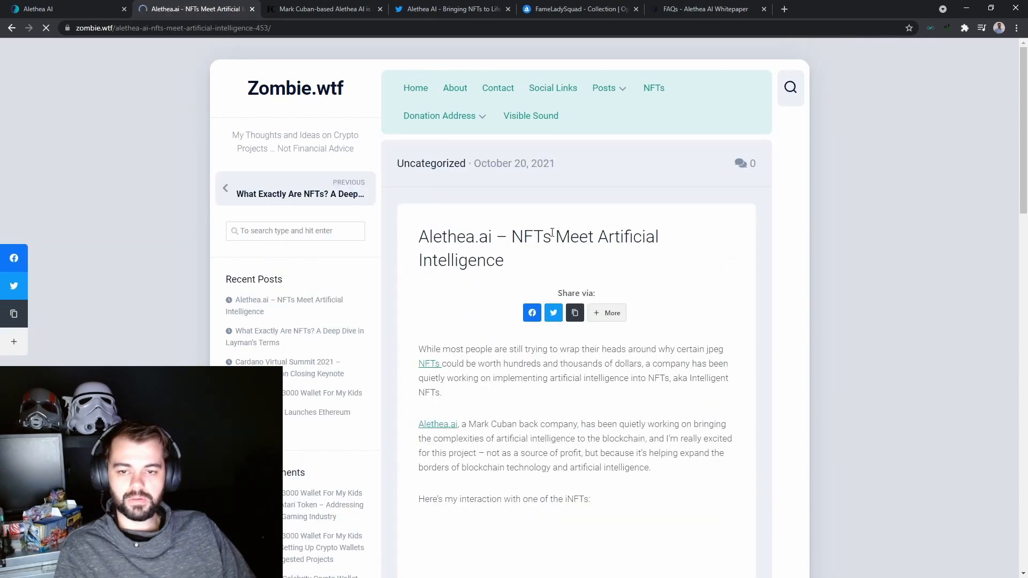
scroll(down, 3)
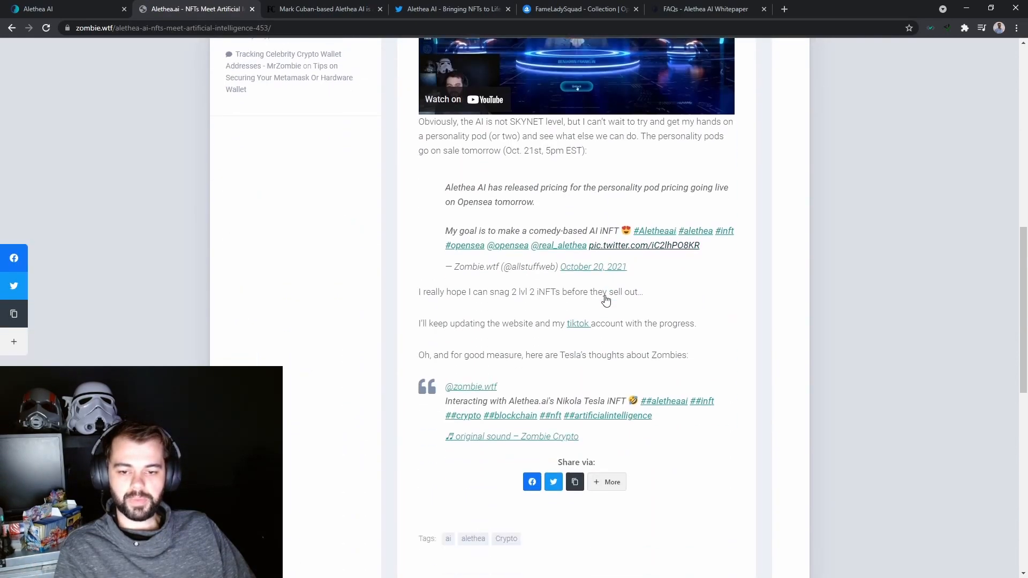